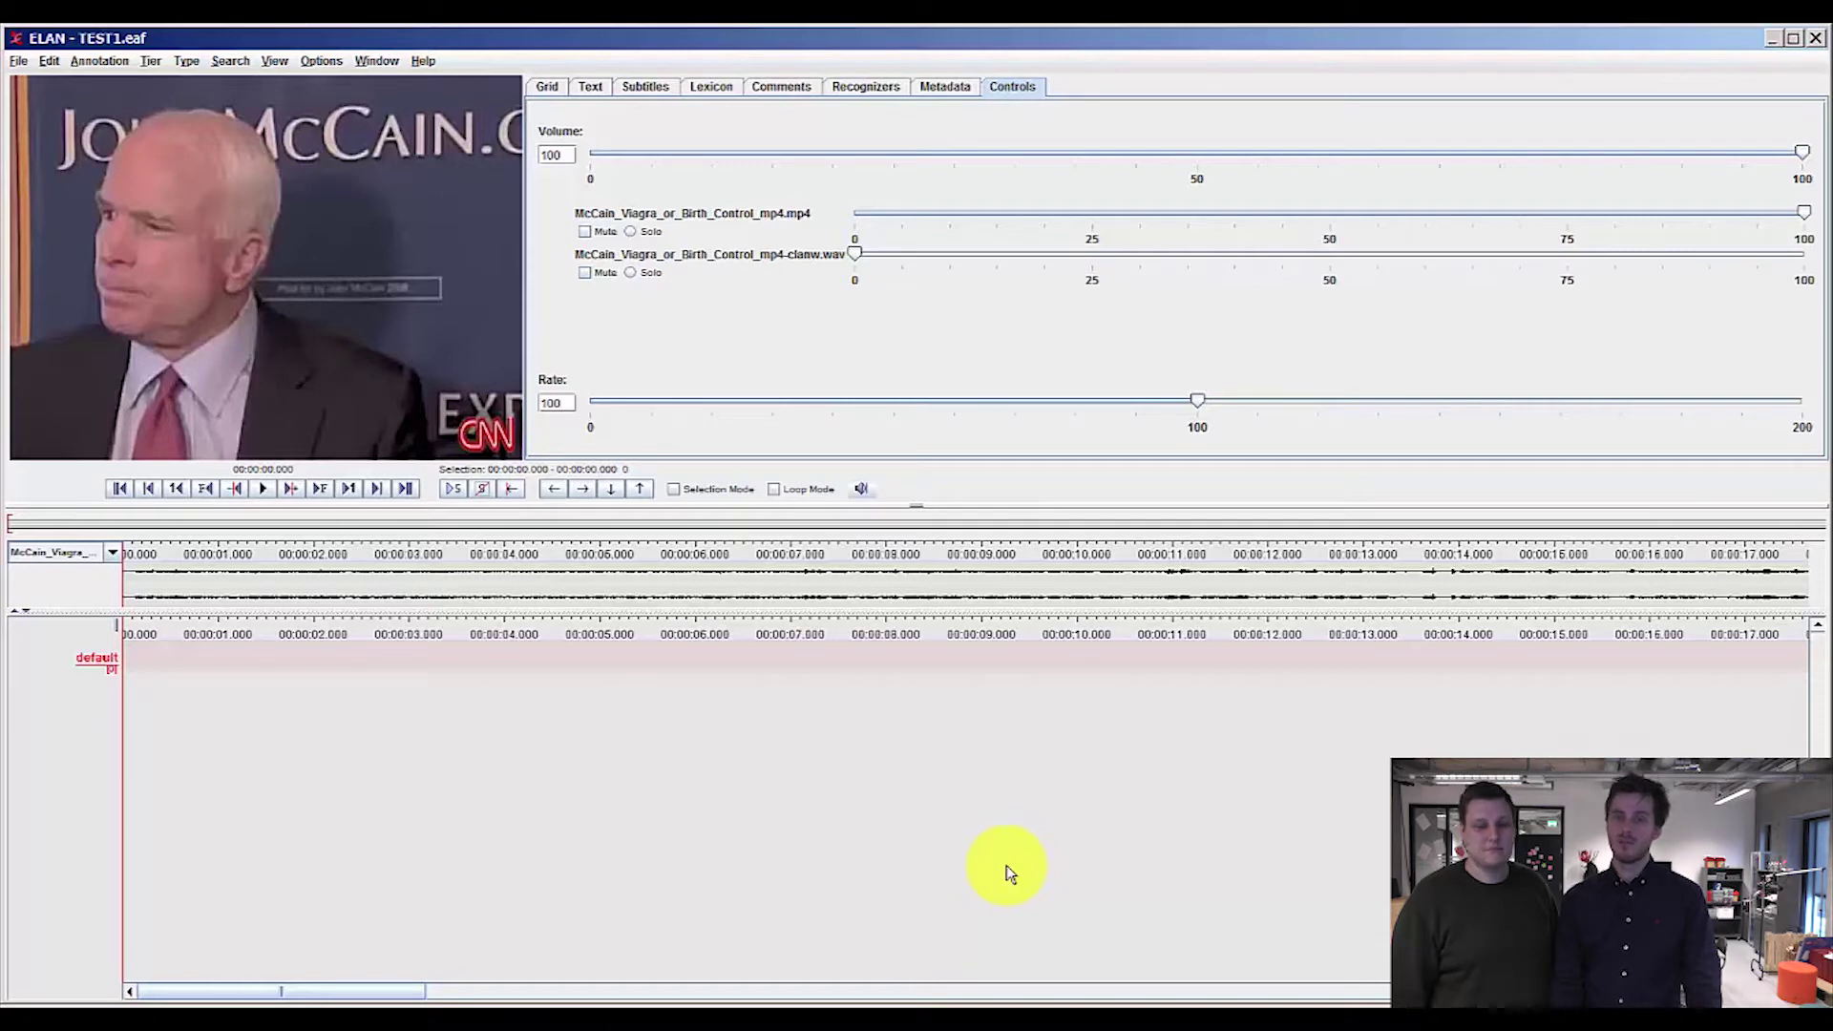
mouse_move(1014, 806)
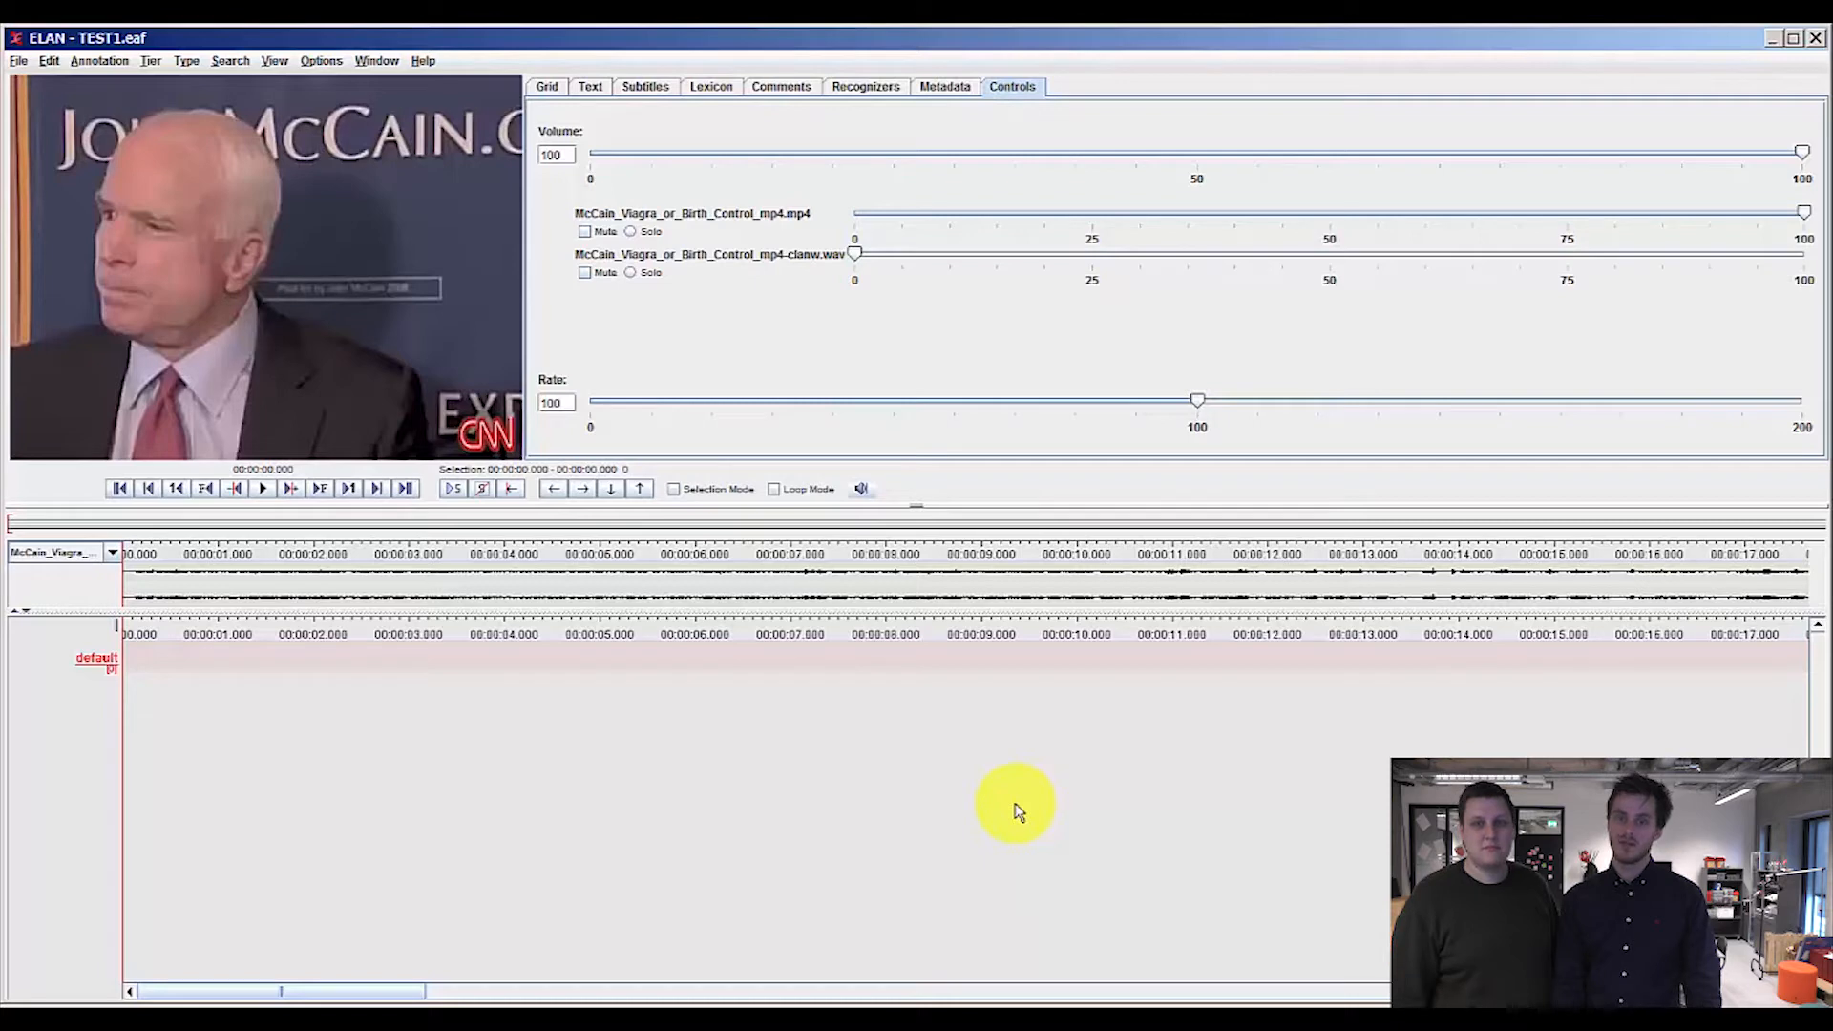
mouse_move(116, 330)
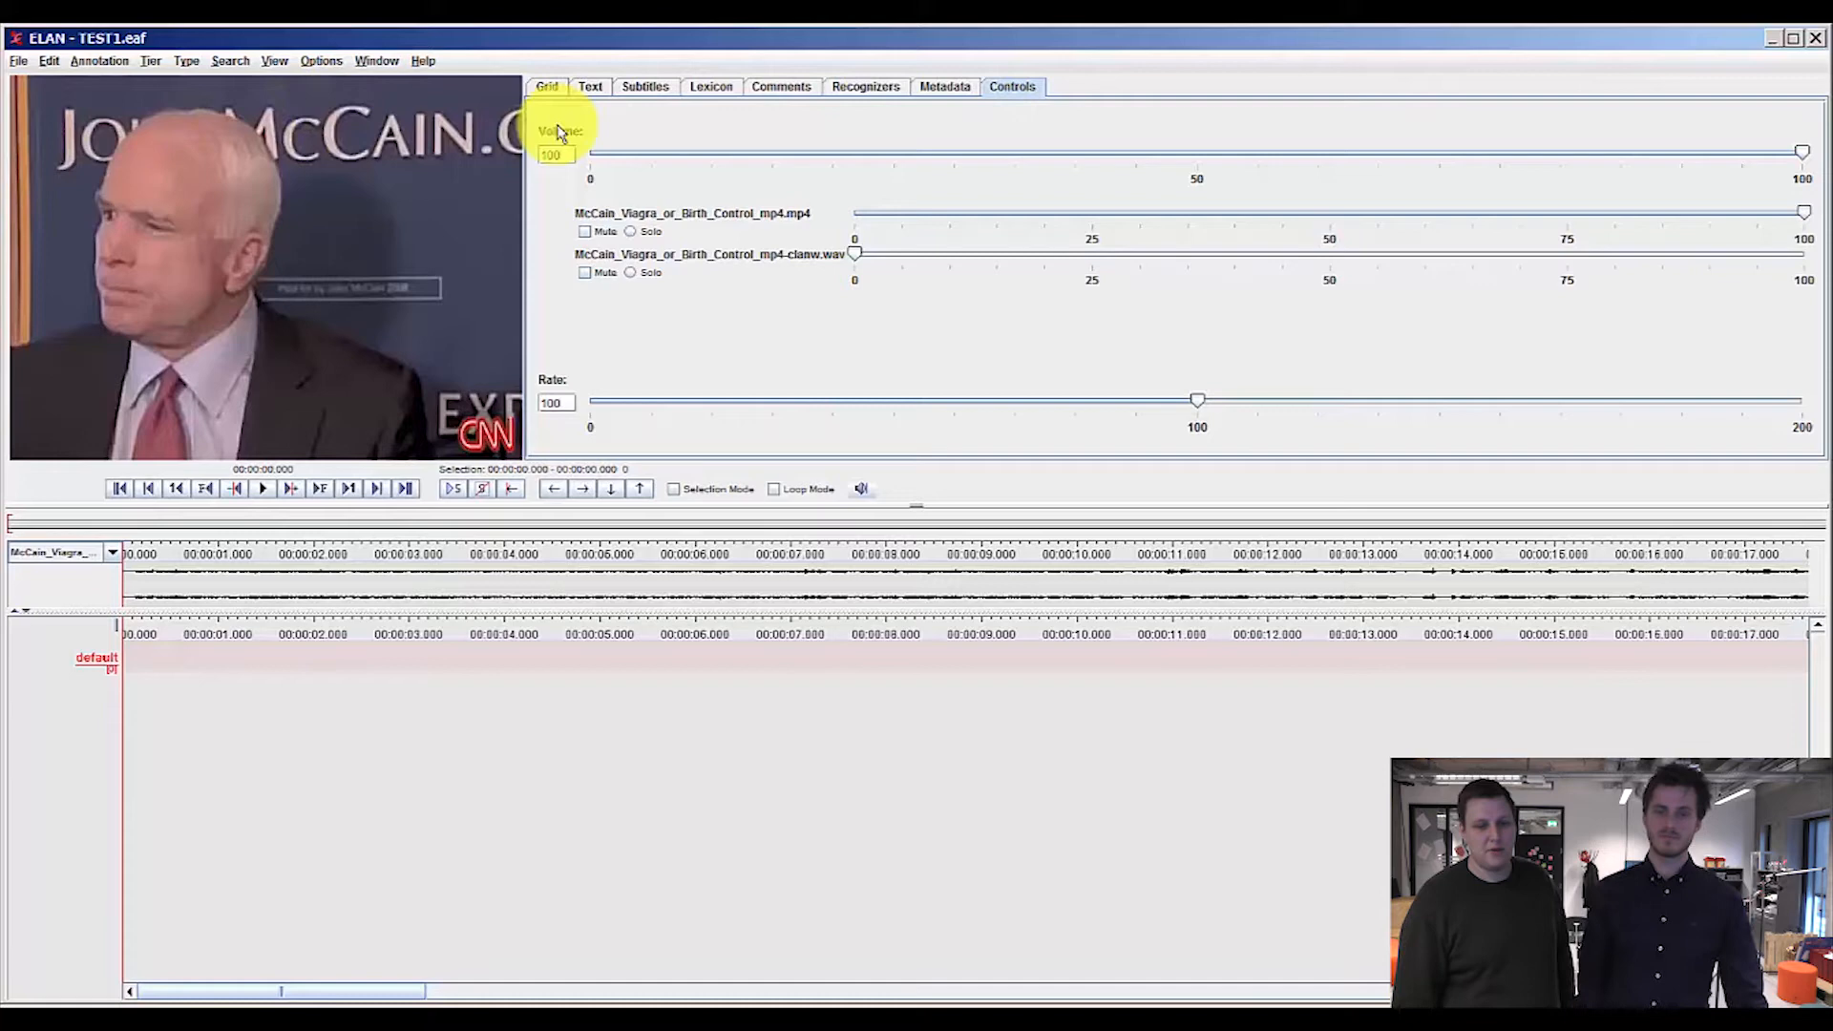
mouse_move(1525, 96)
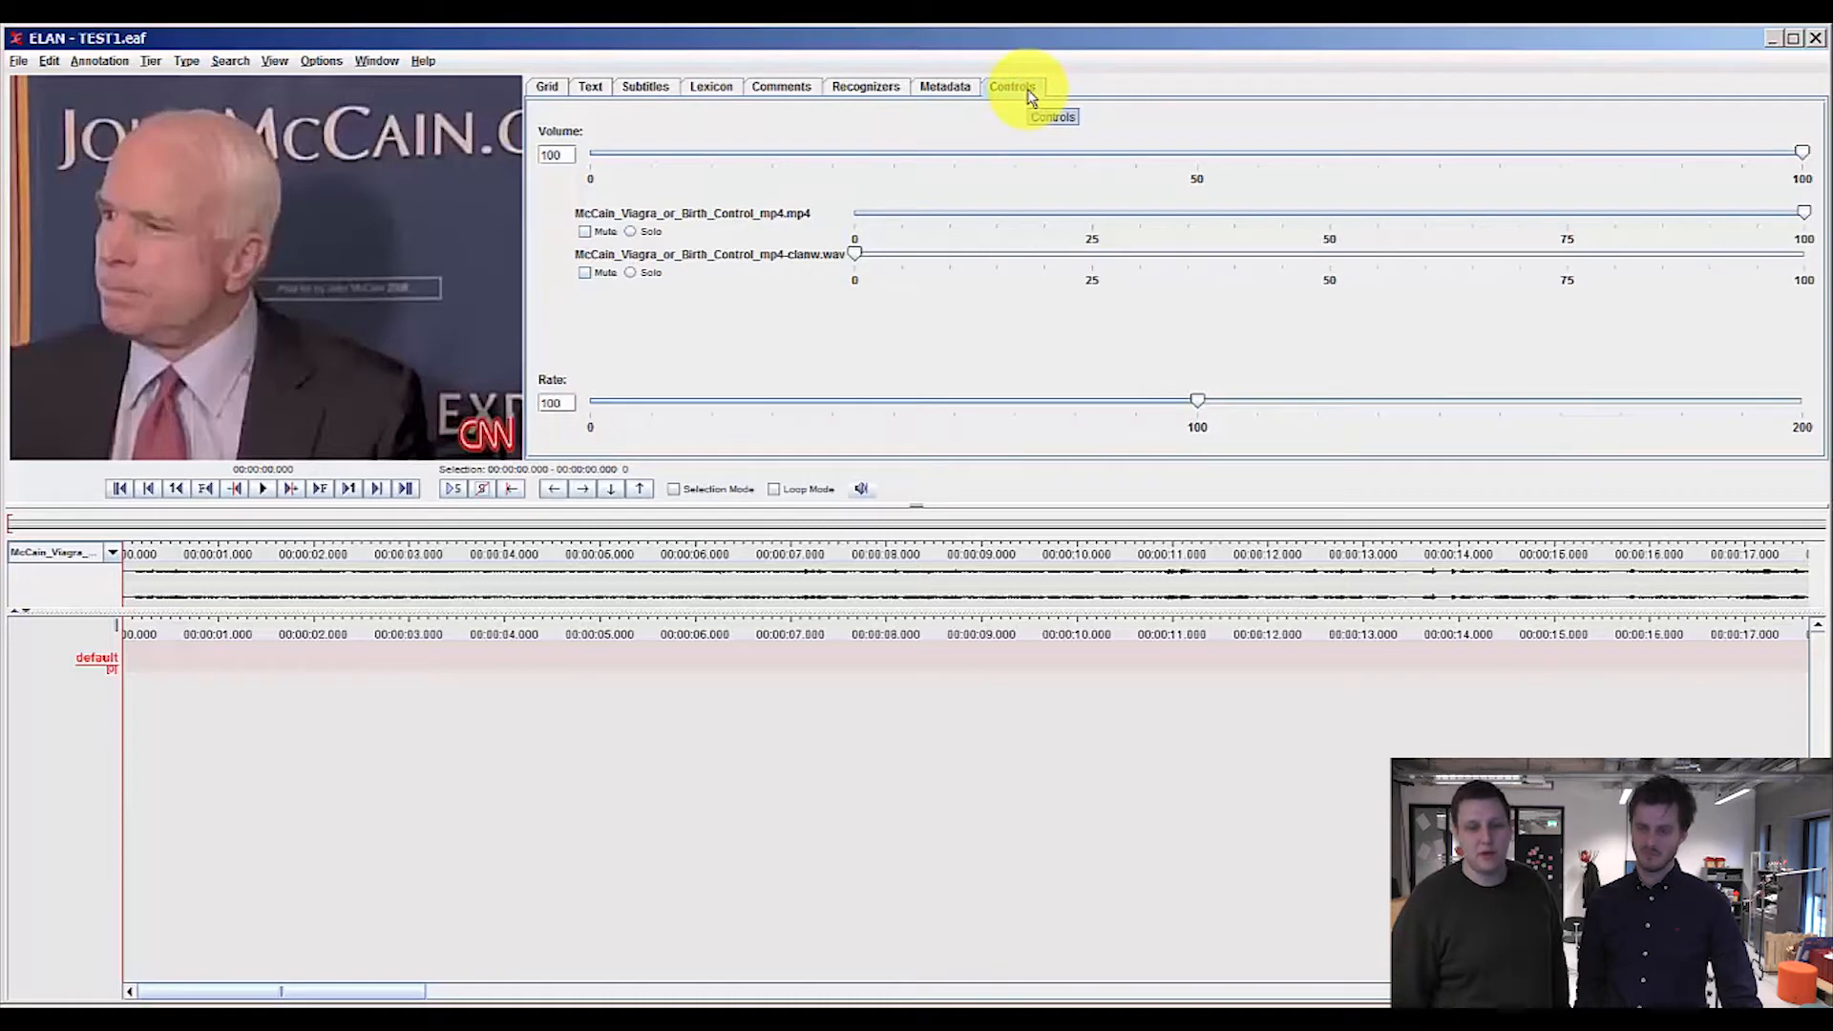
mouse_move(1256, 147)
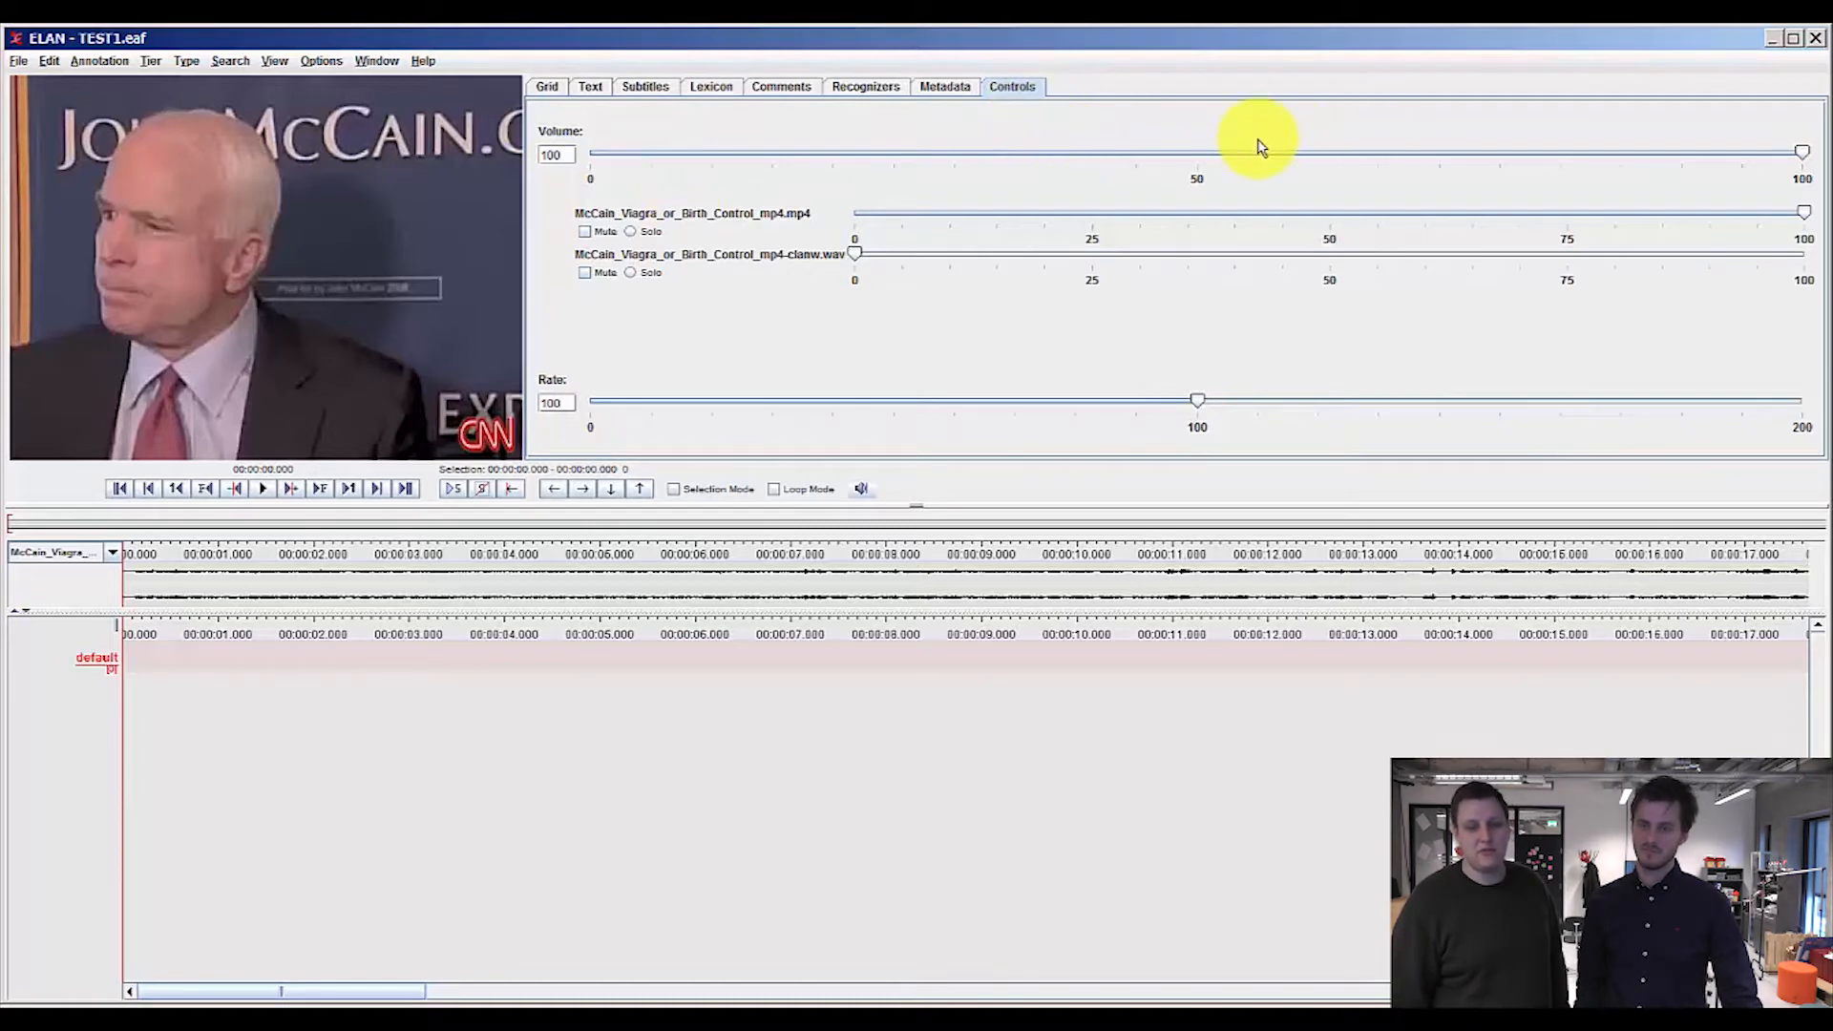
mouse_move(1378, 424)
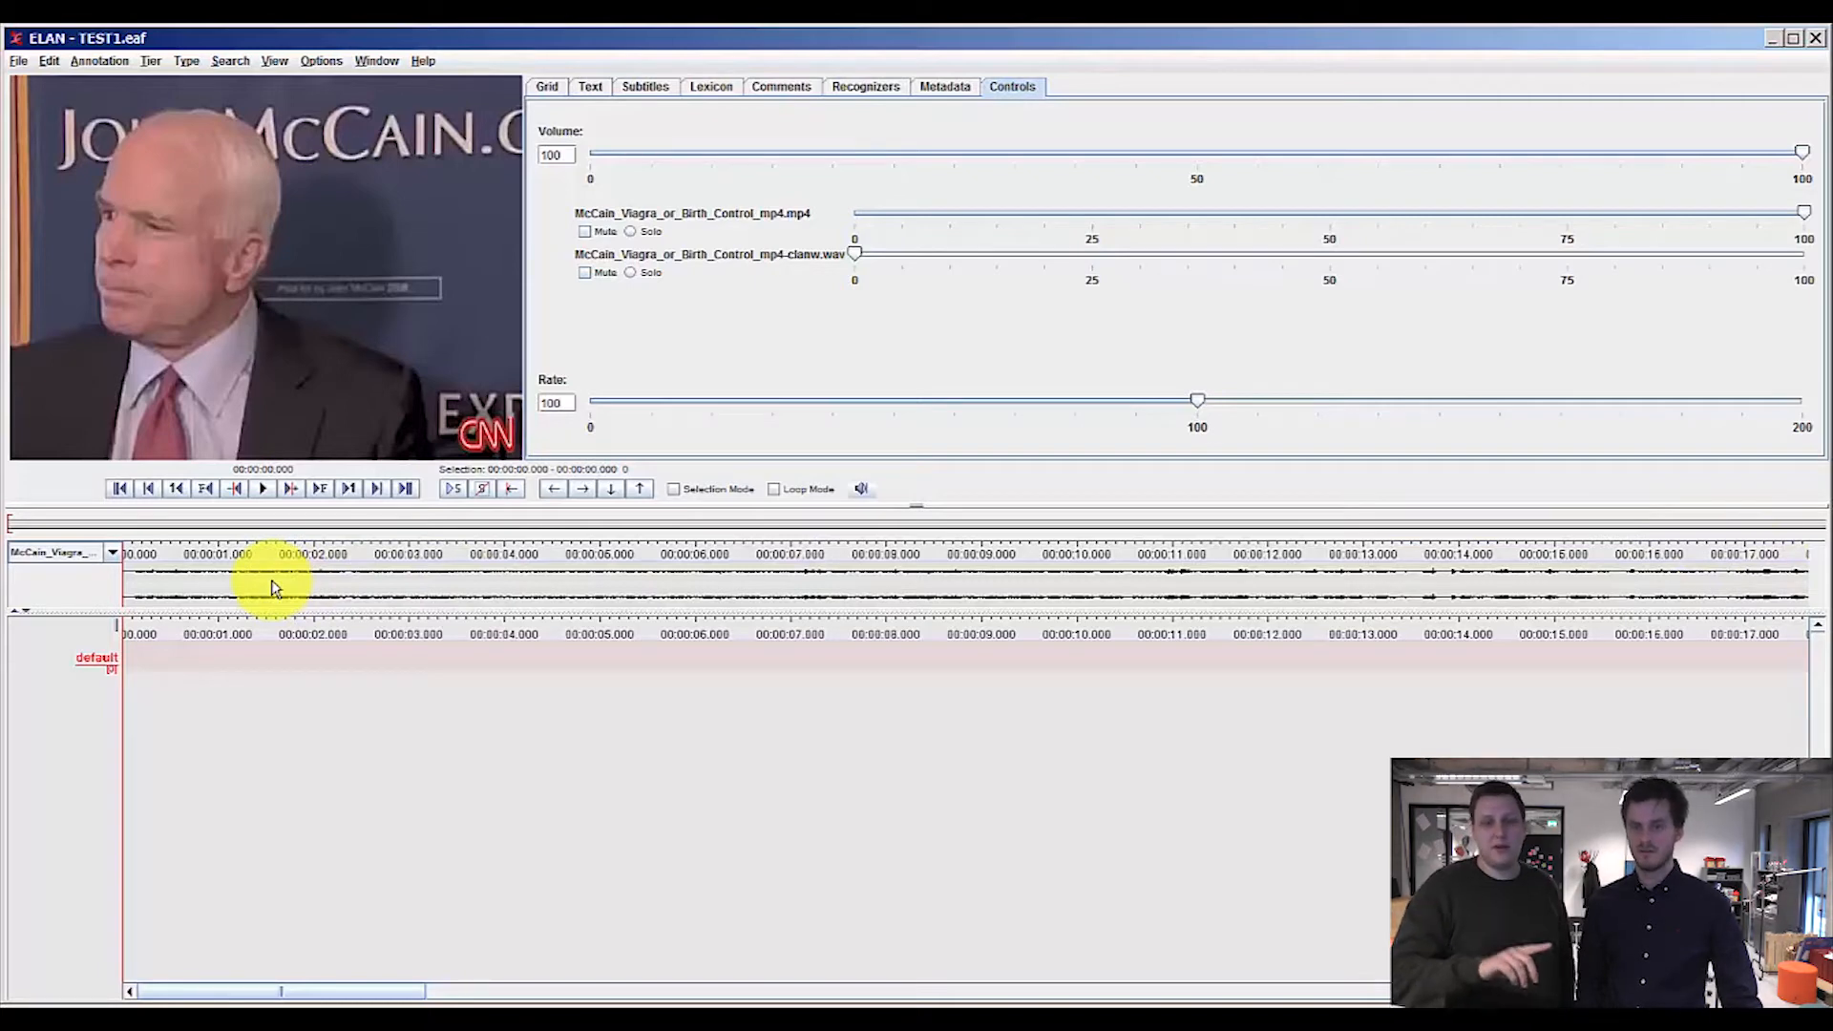
mouse_move(387, 687)
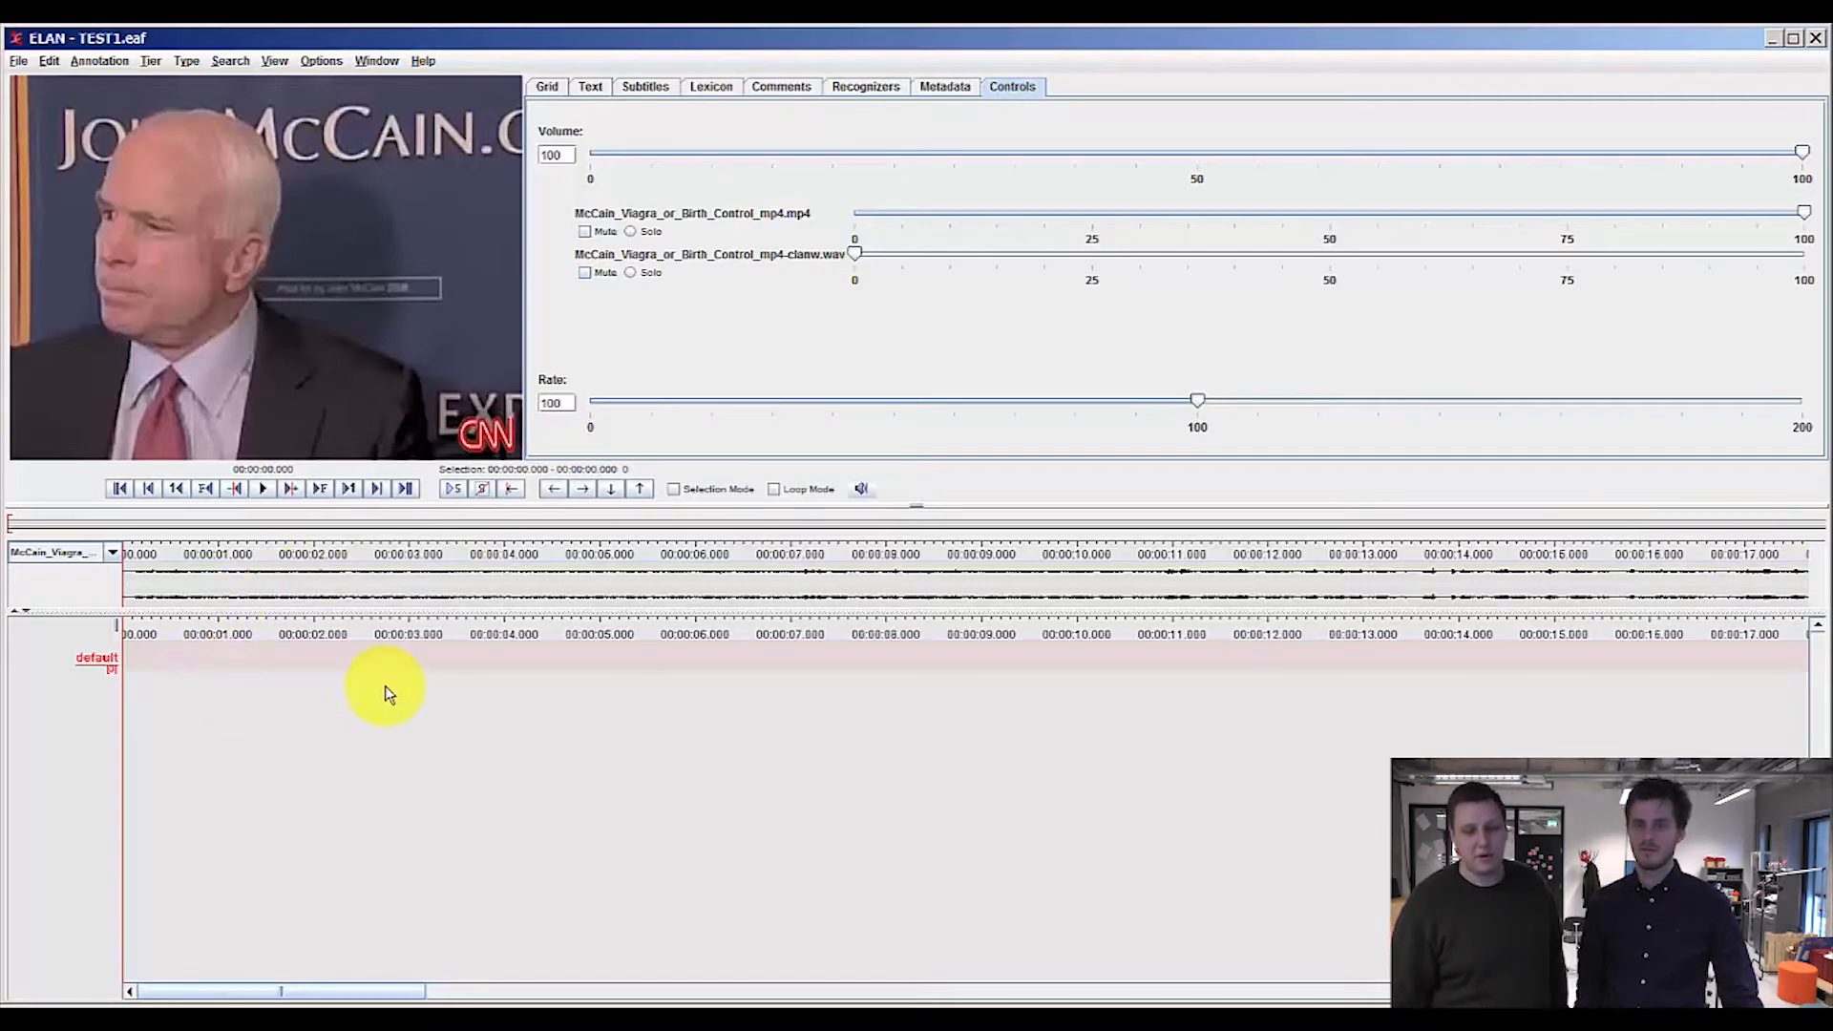
mouse_move(324, 876)
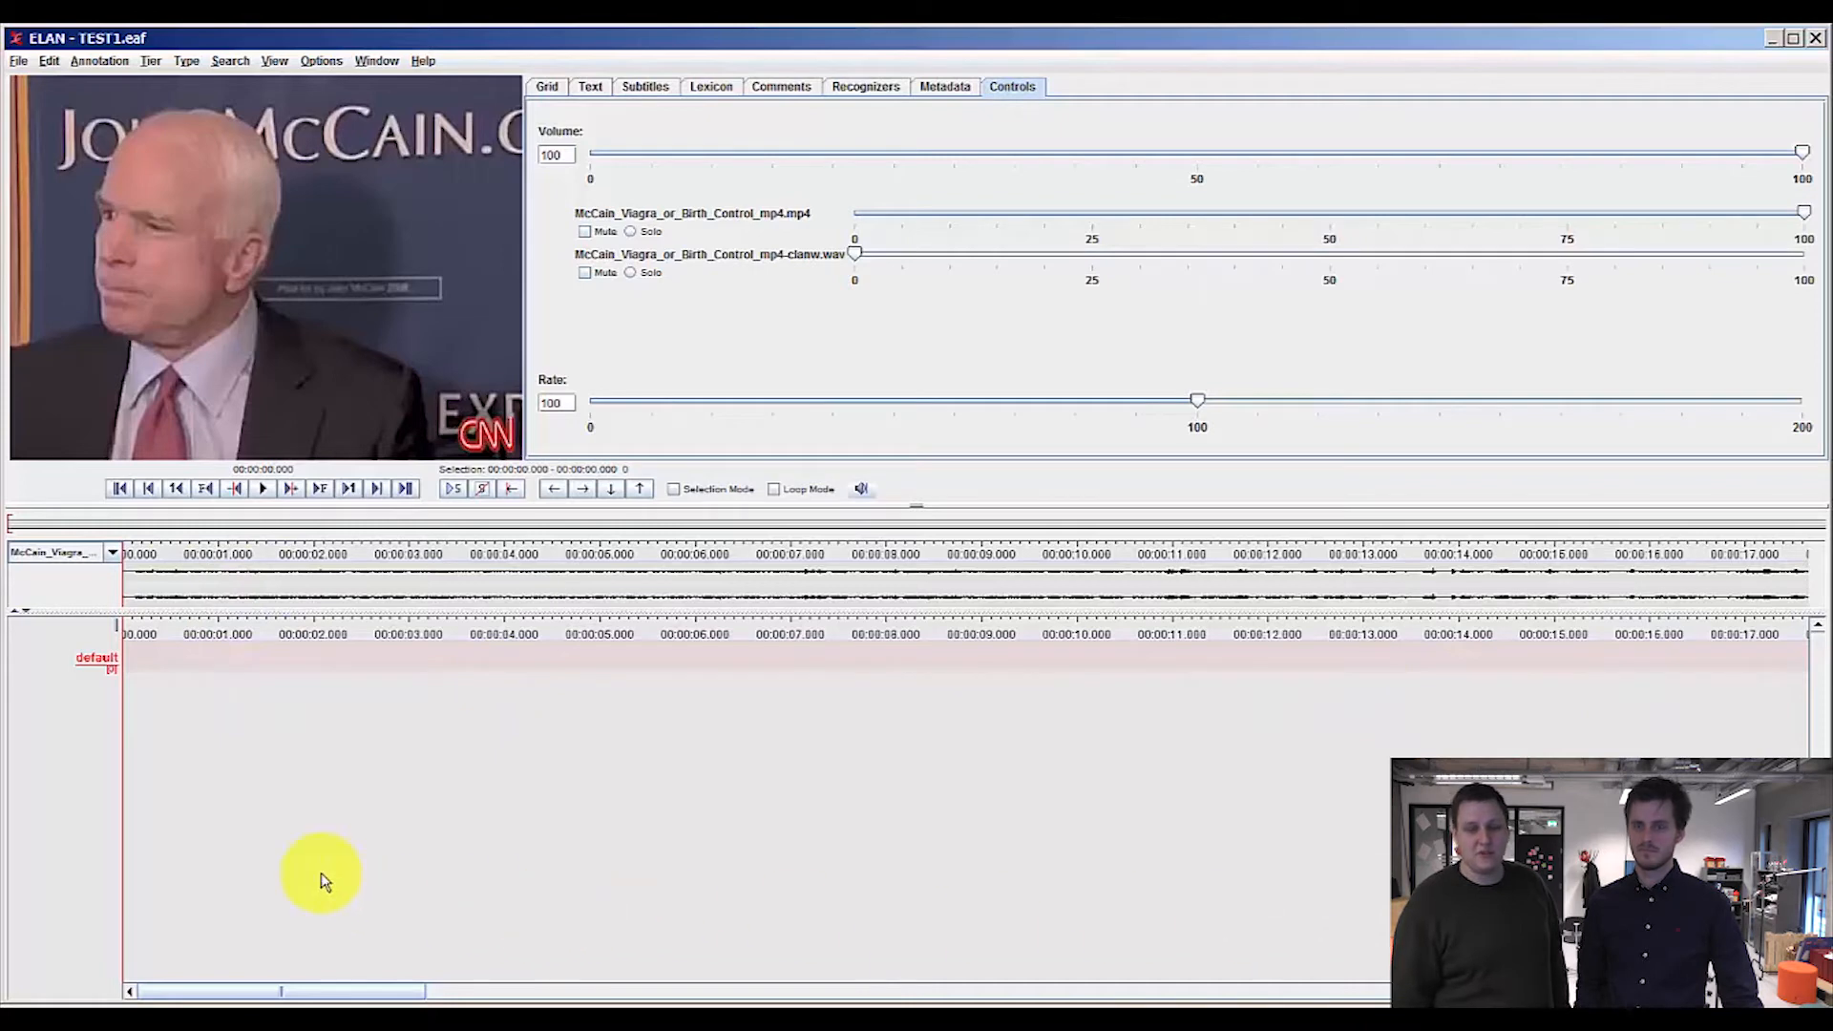
mouse_move(1086, 667)
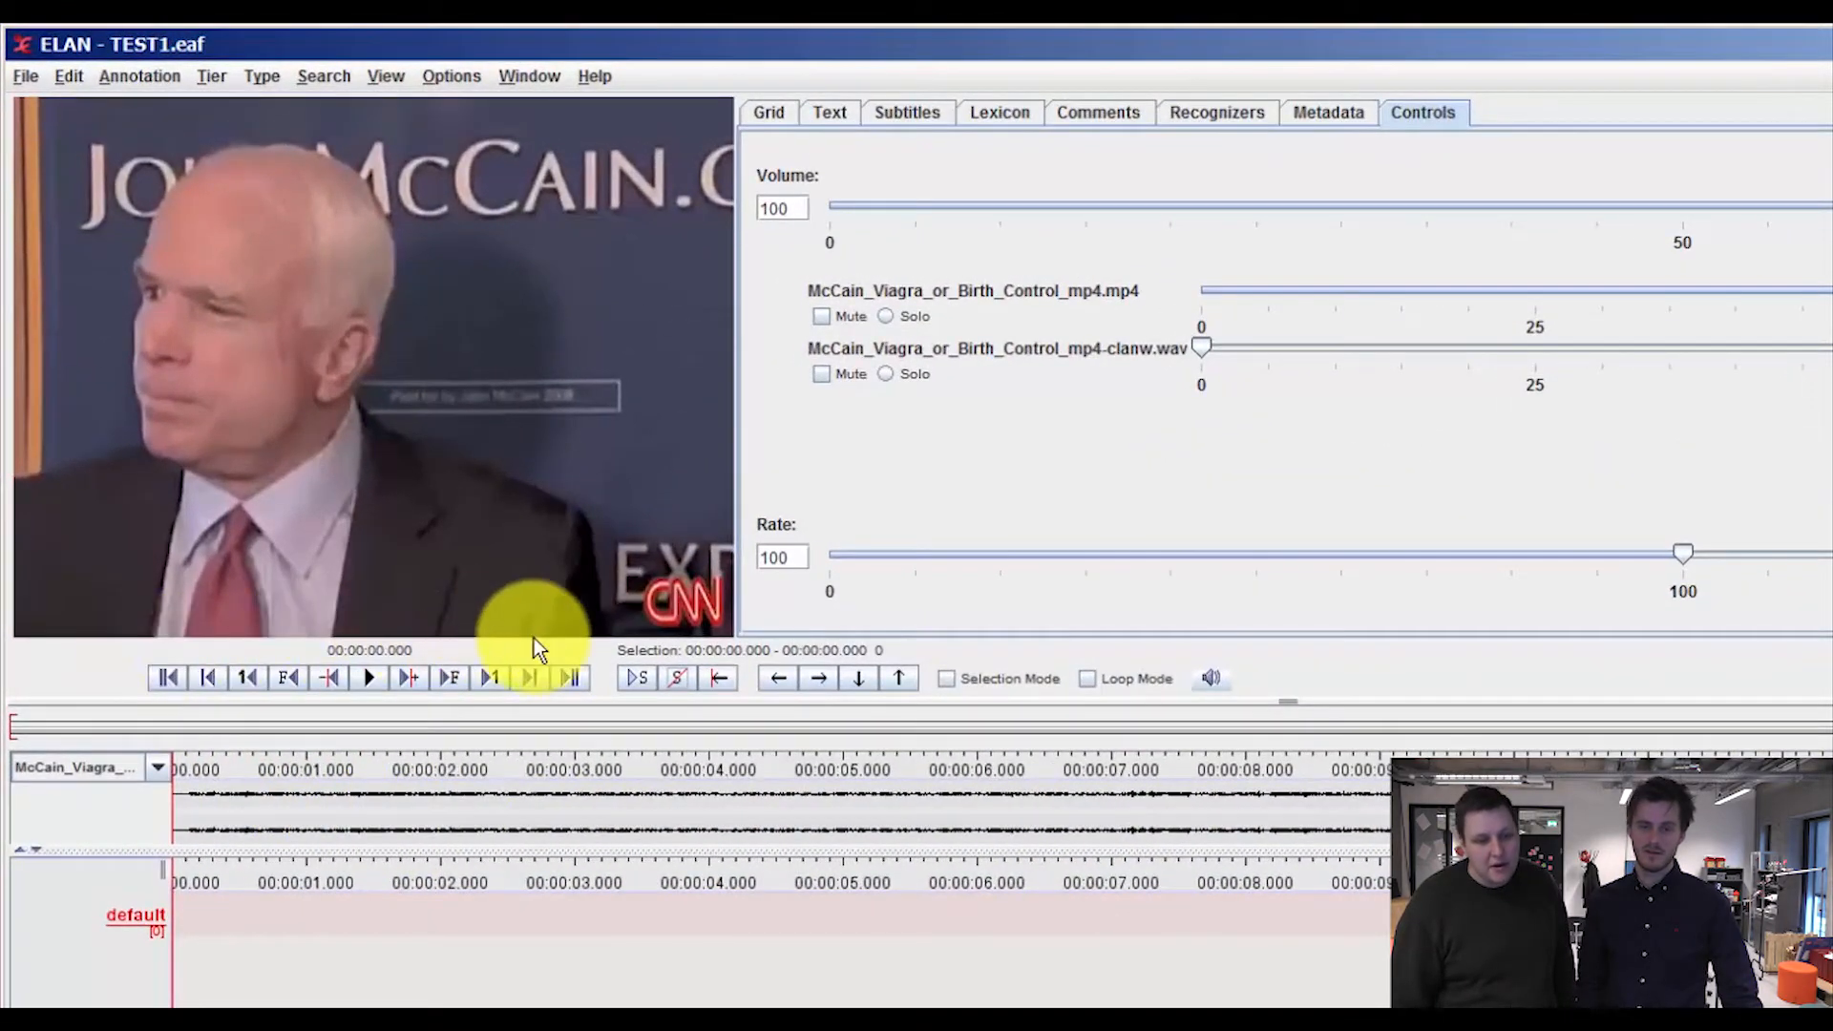
mouse_move(94, 666)
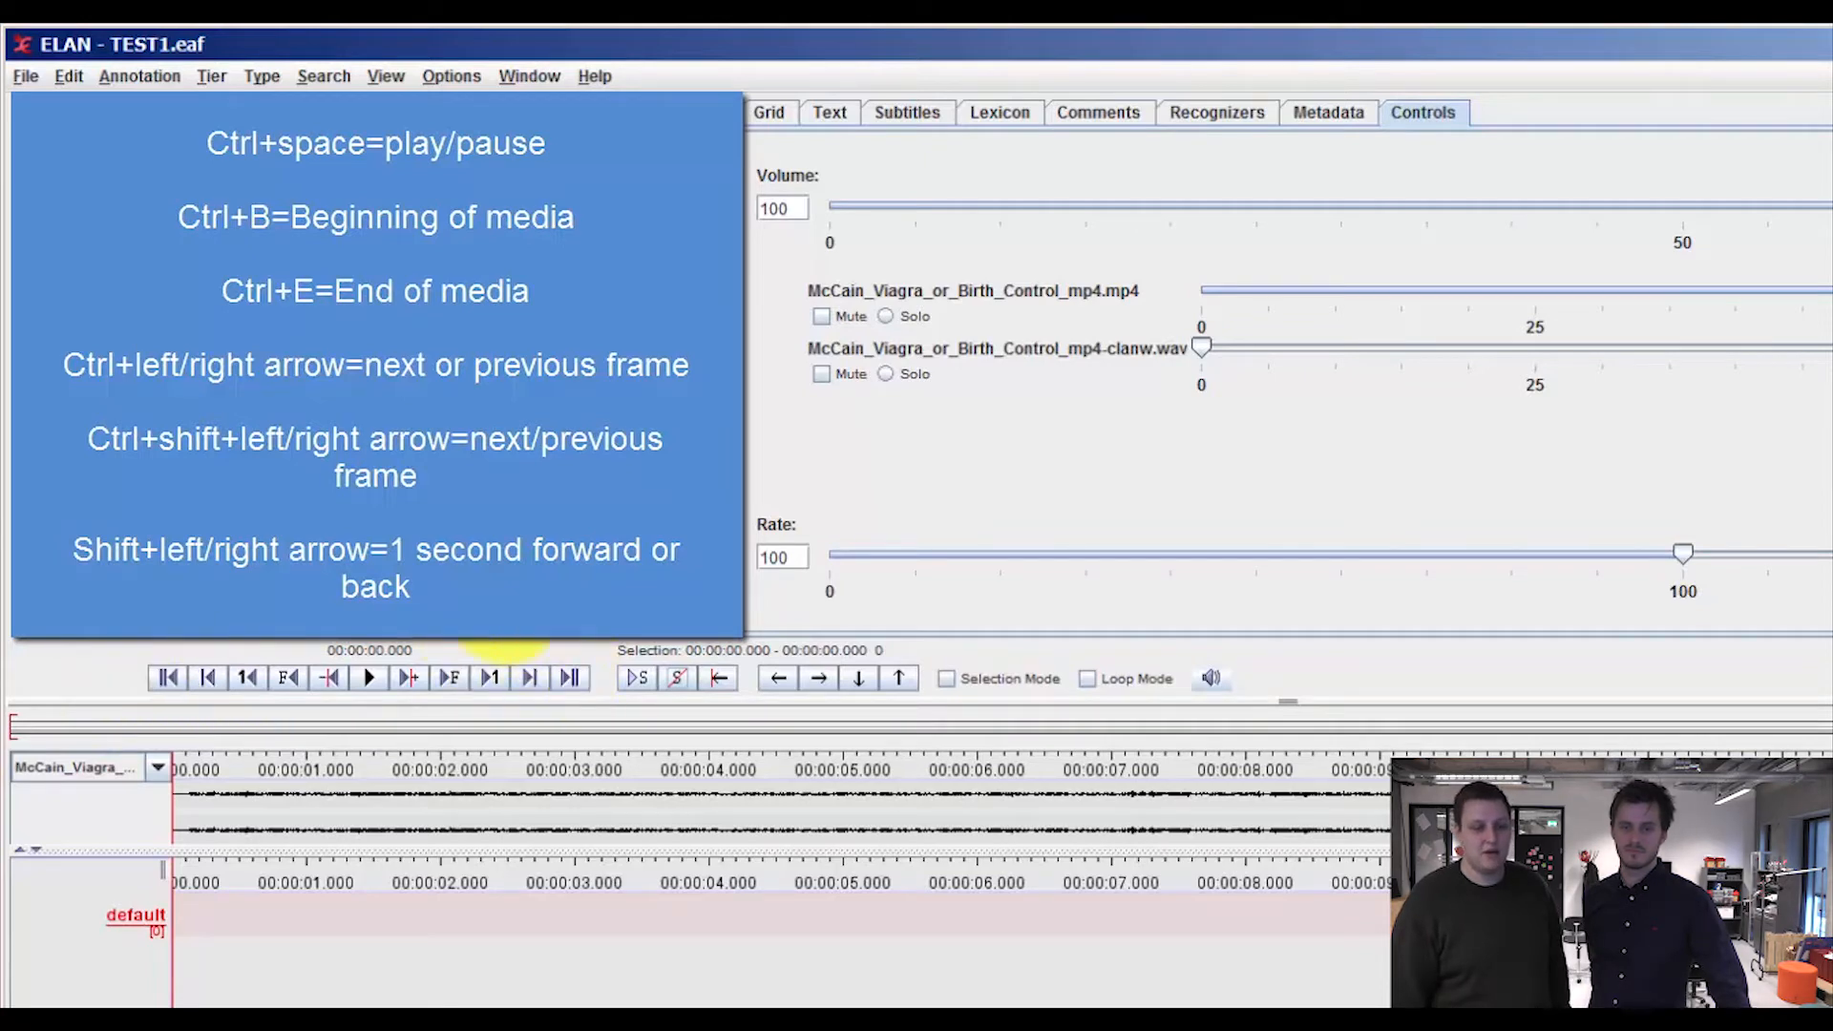
mouse_move(246, 677)
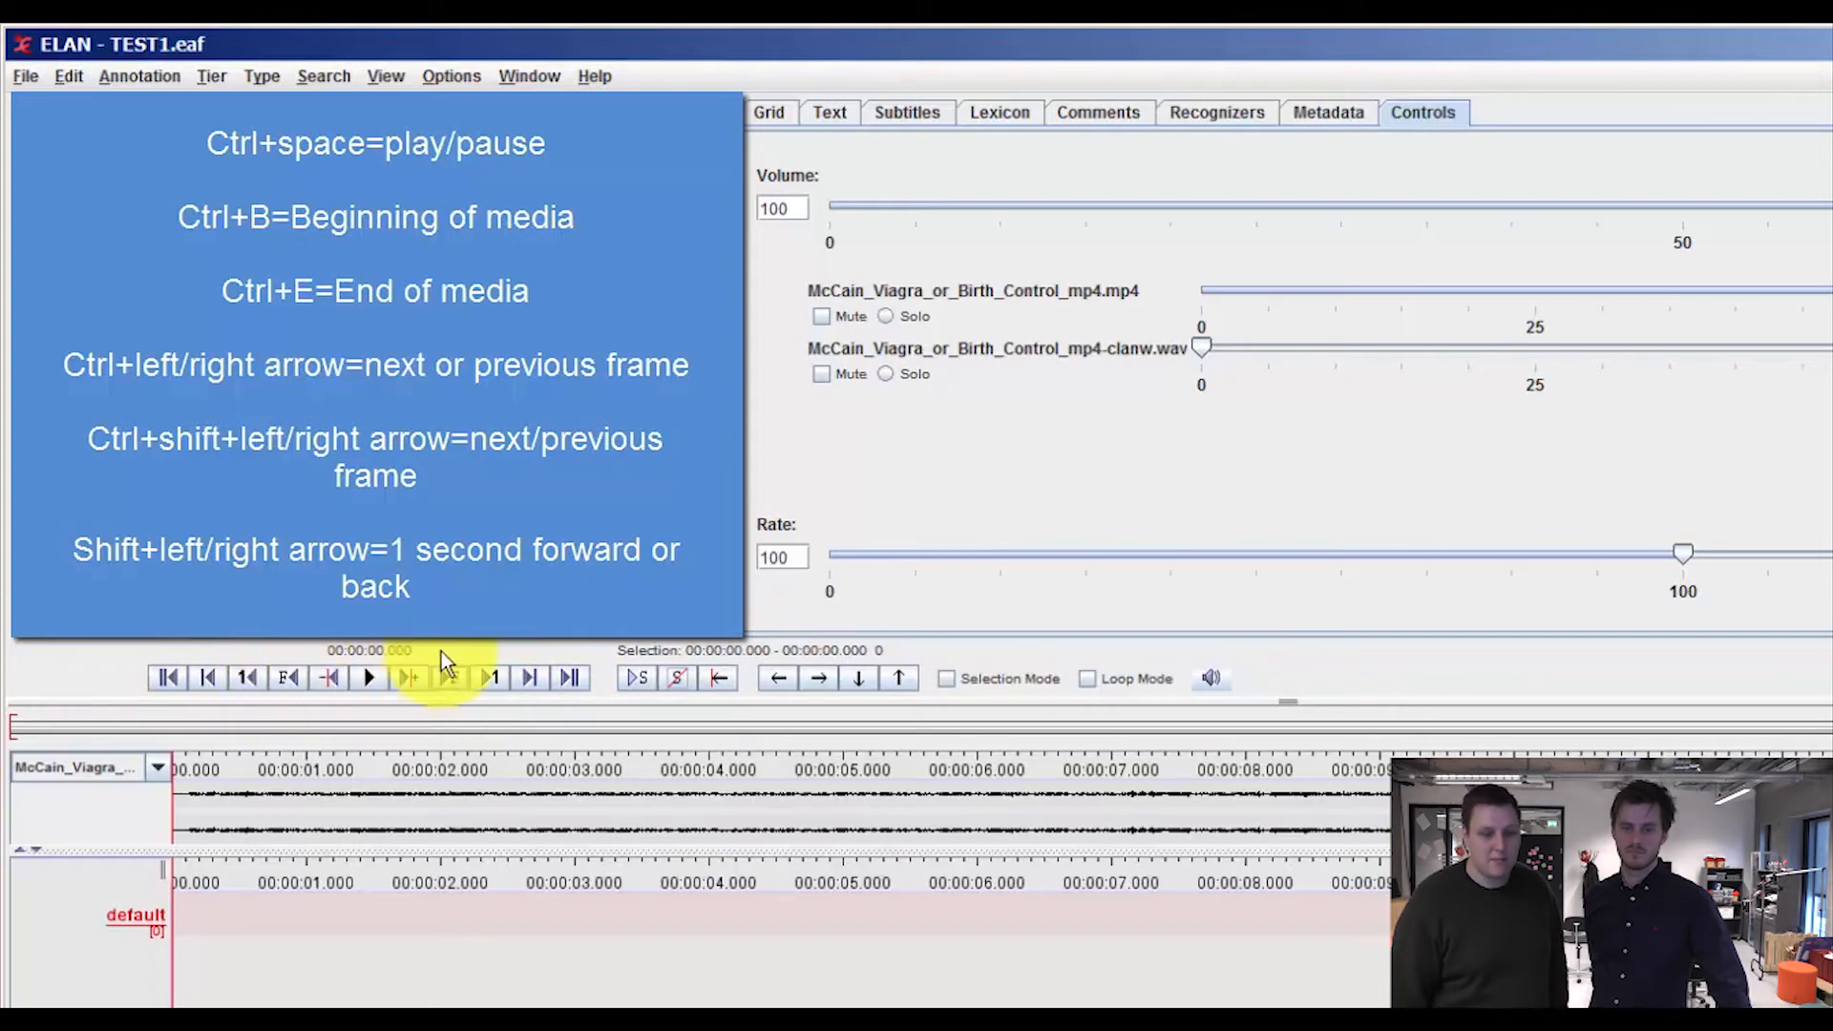
mouse_move(368, 689)
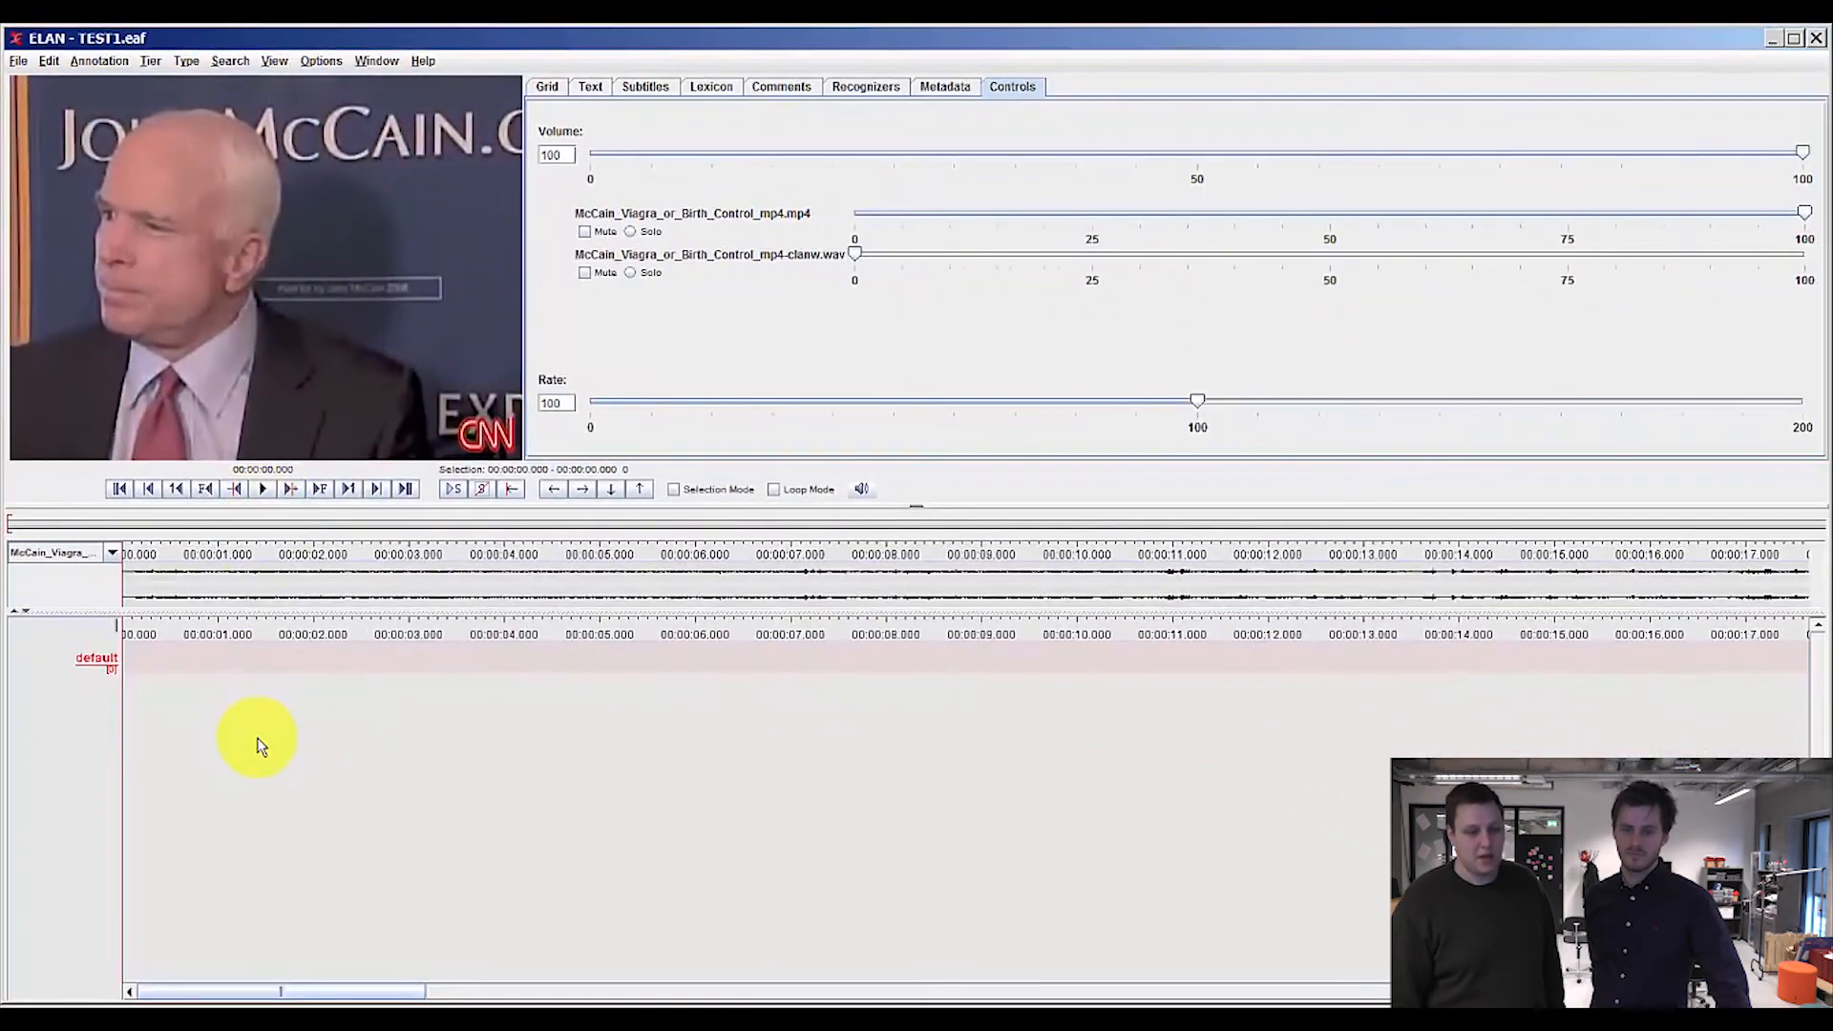
mouse_move(324, 722)
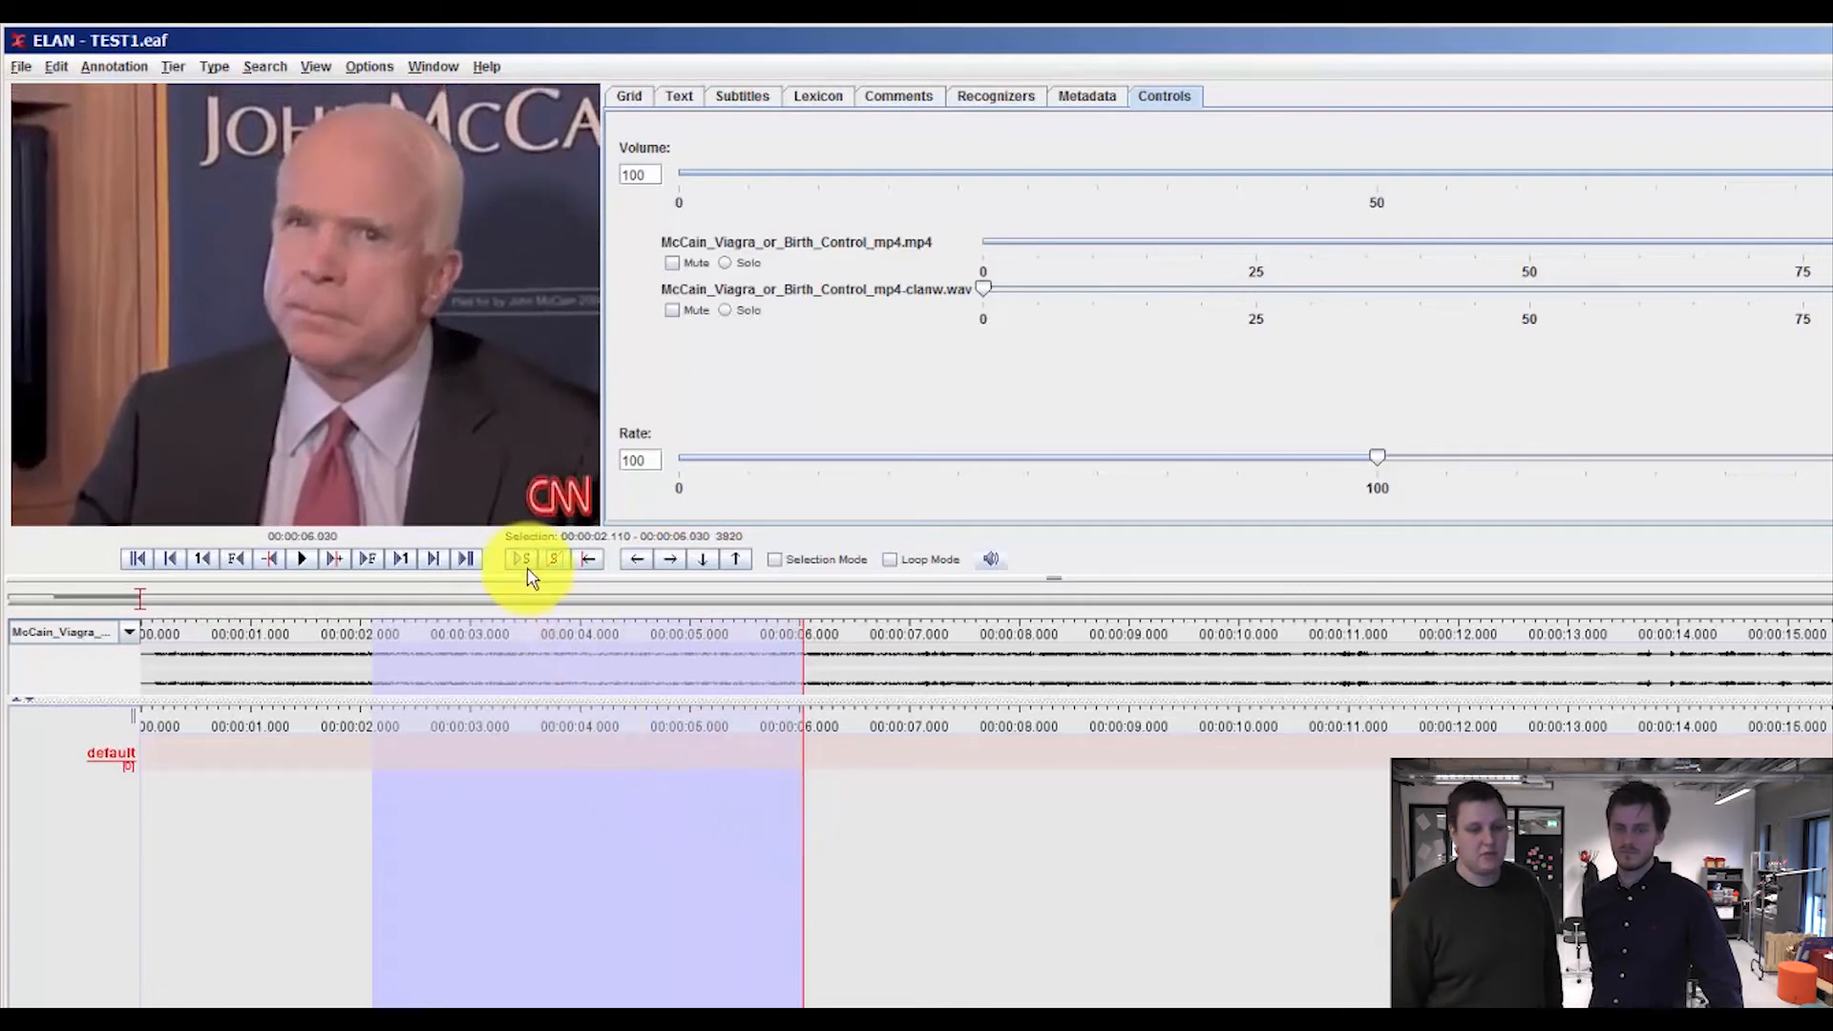
mouse_move(523, 571)
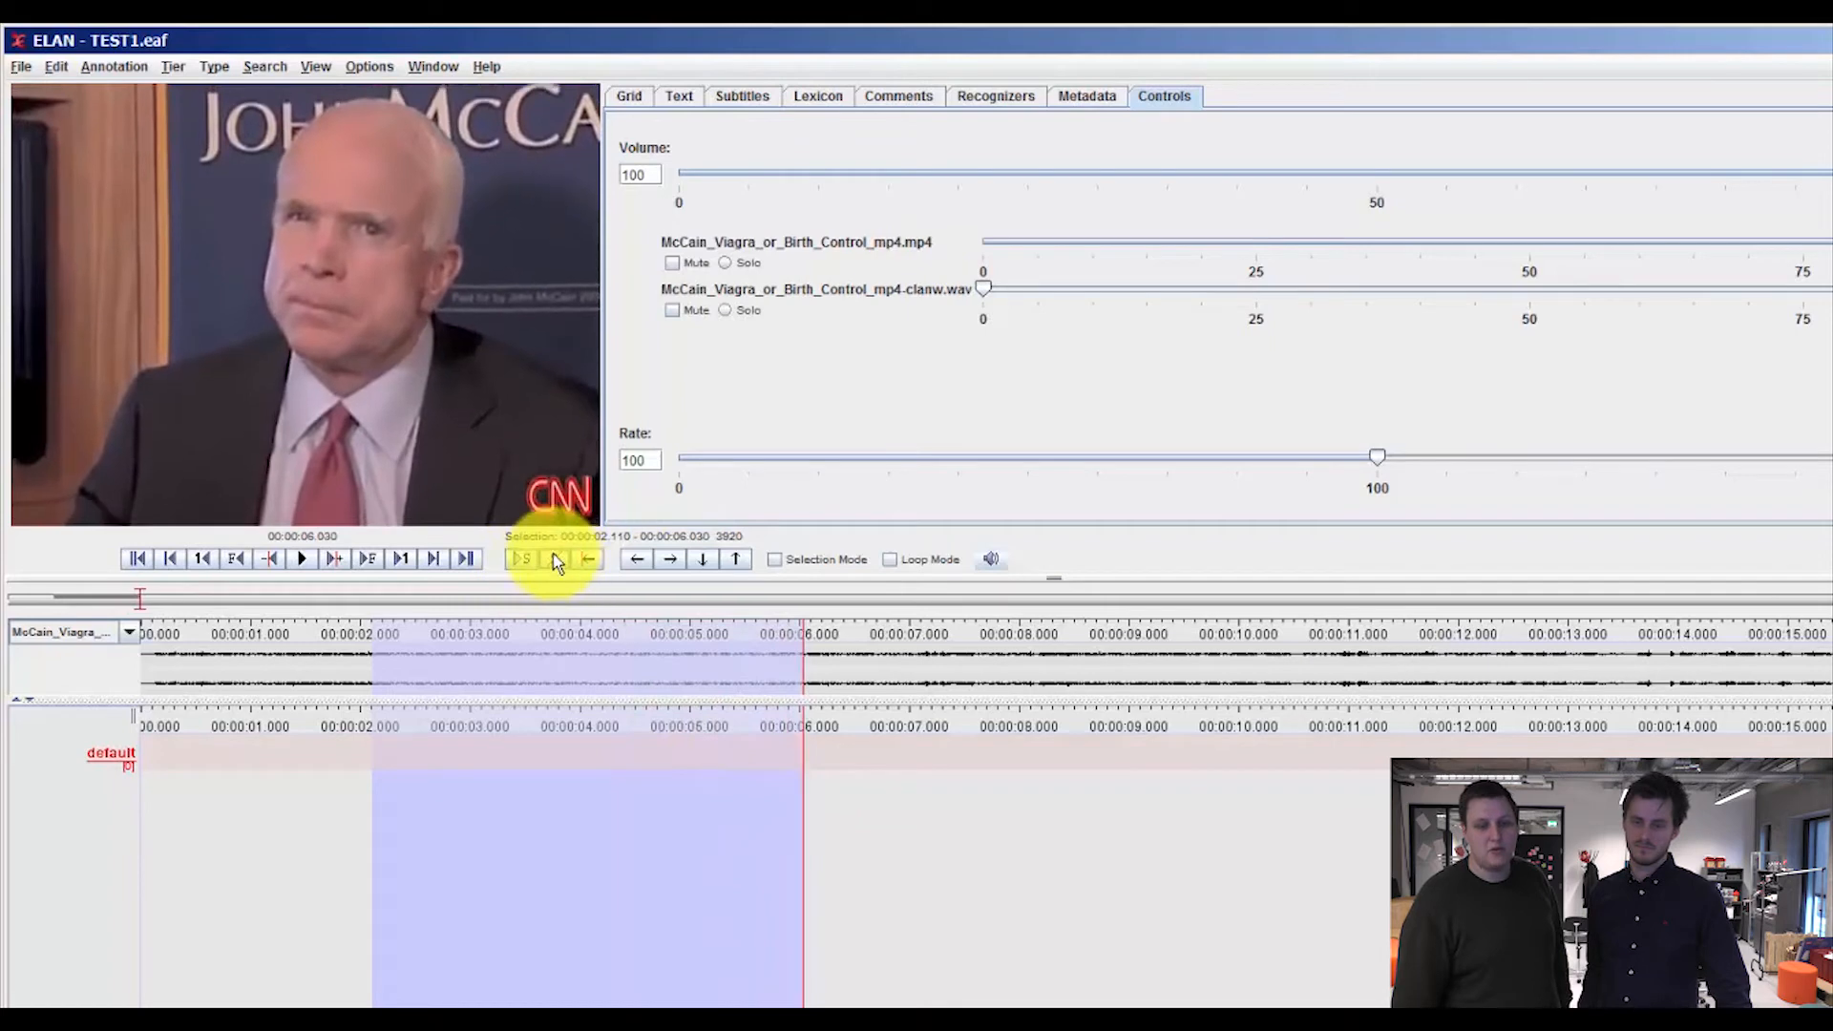
Play back the selected stretch, then jump back to its start at 1.9 seconds
click(554, 559)
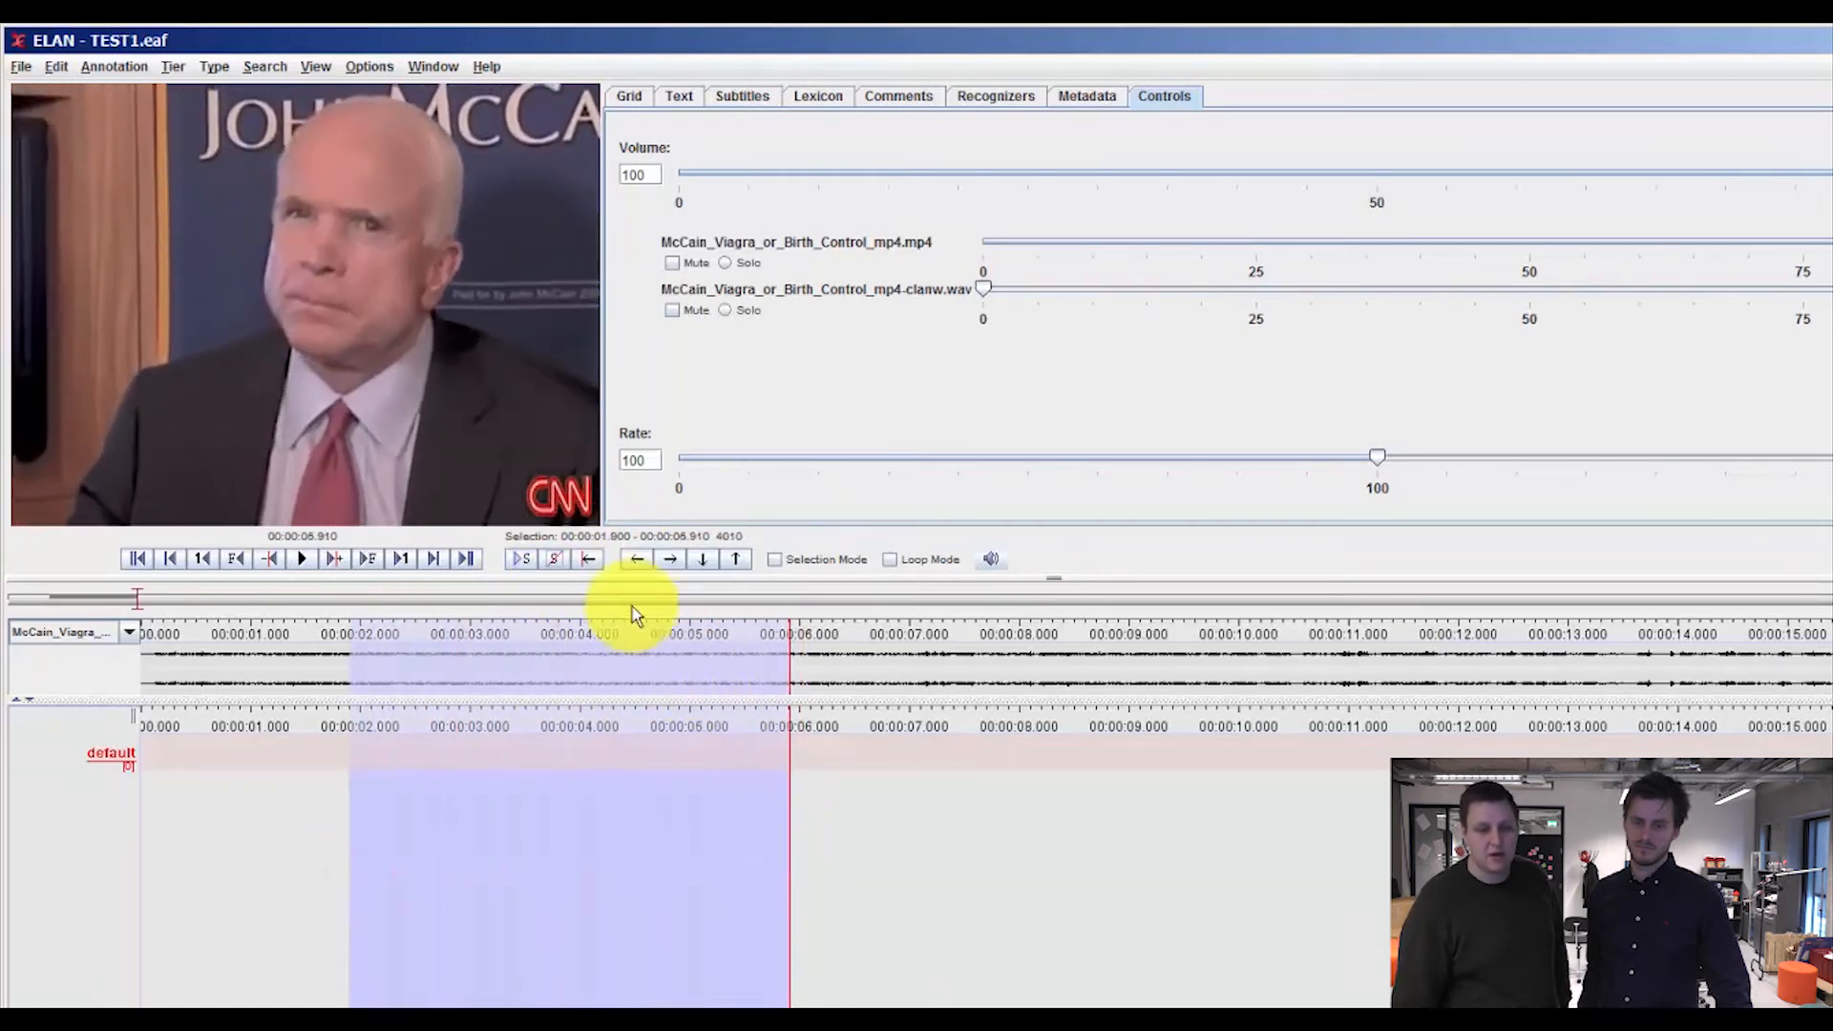
click(590, 560)
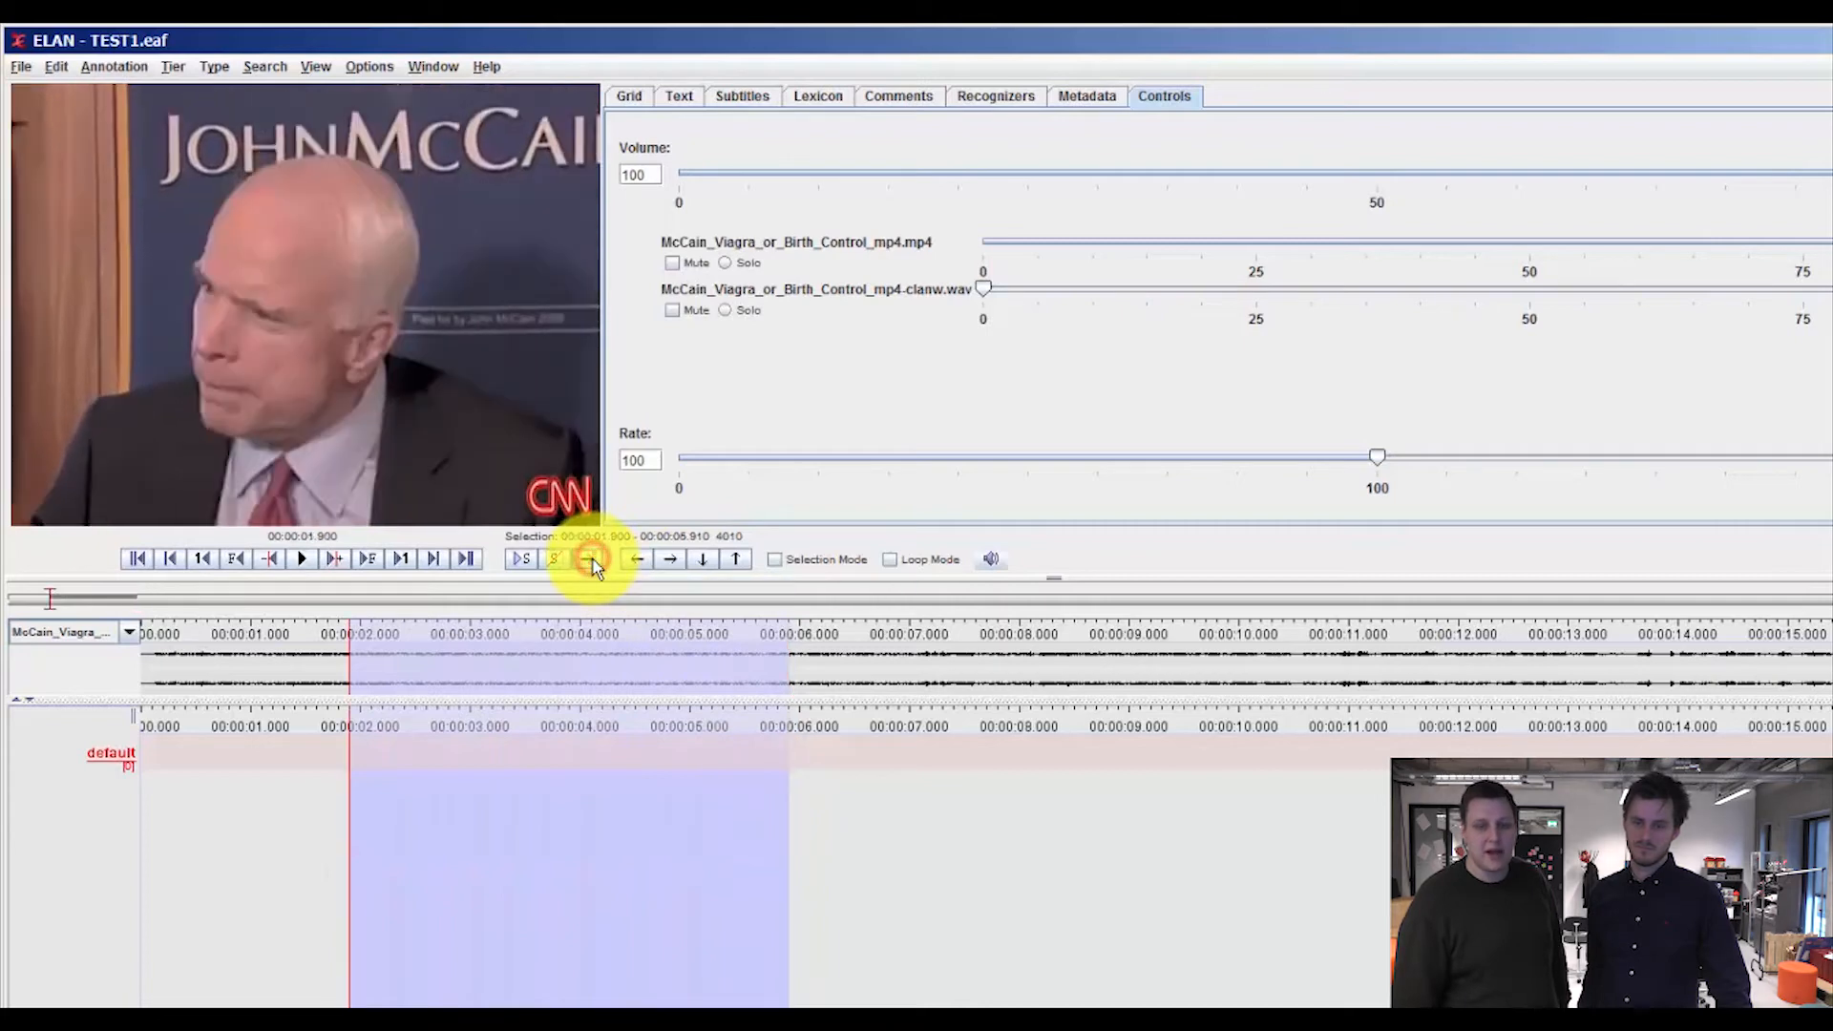
click(592, 559)
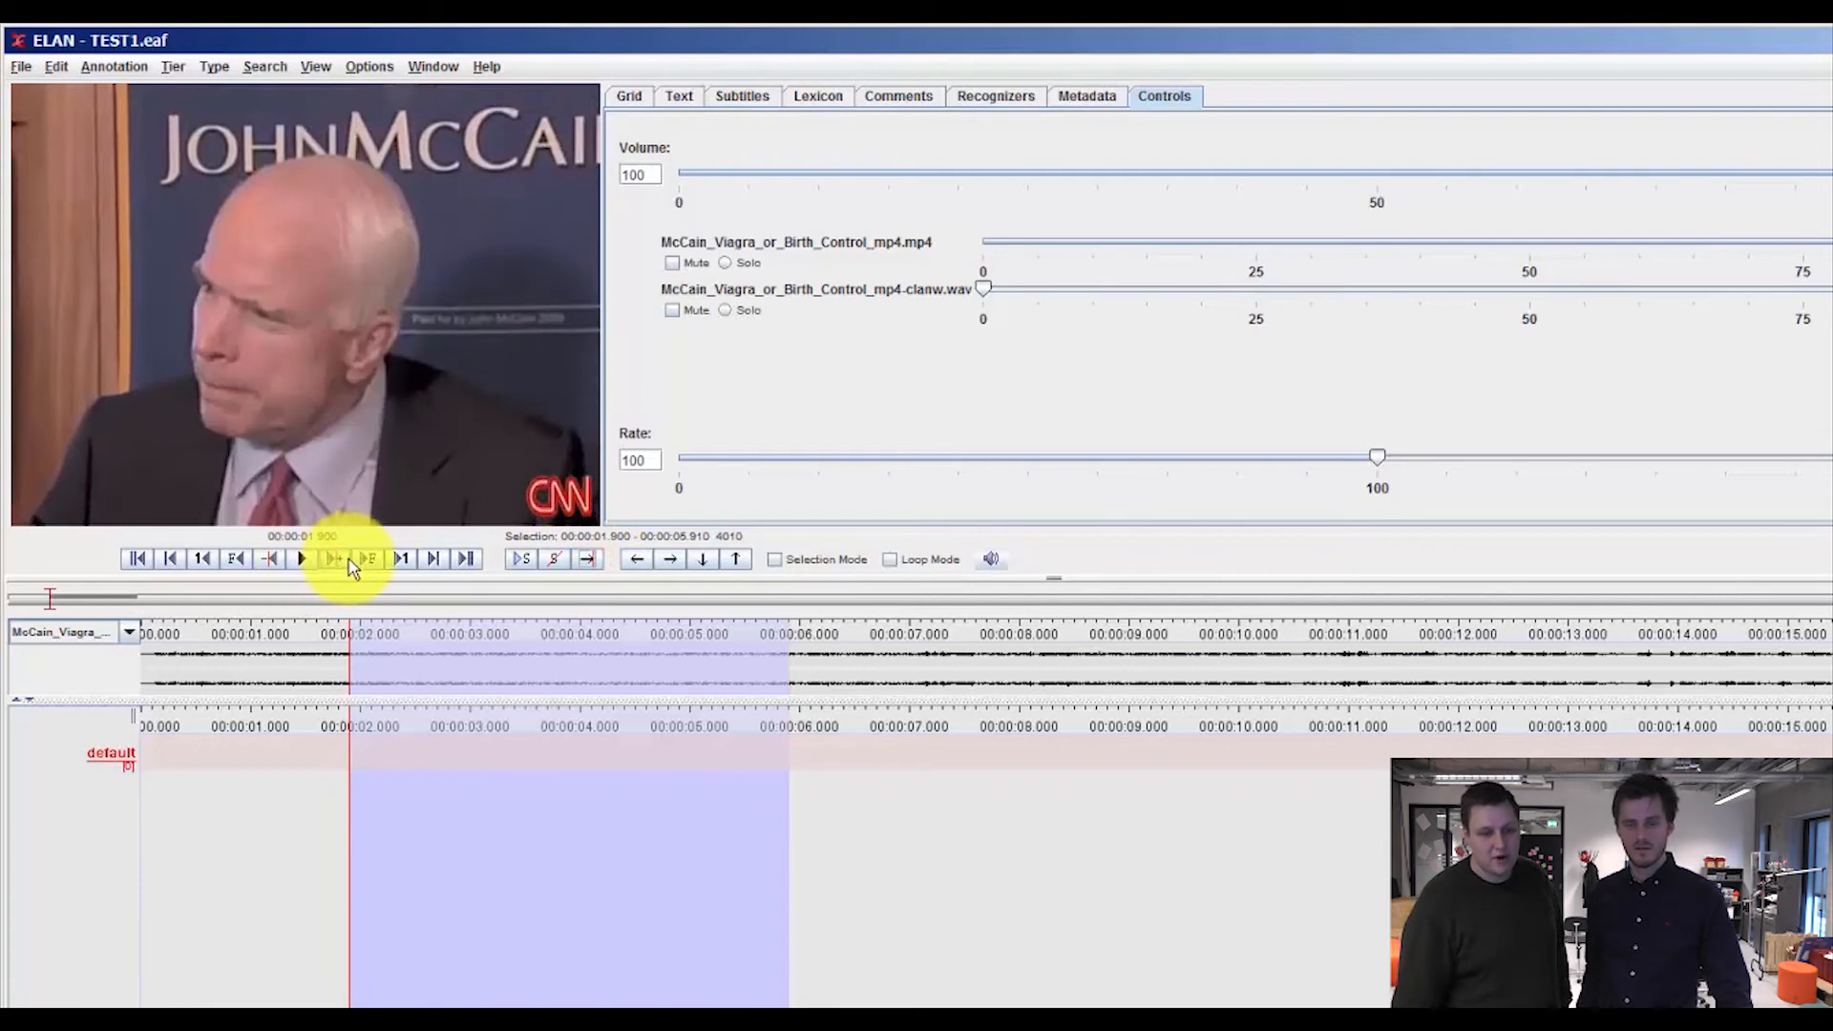
Step playback forward in small and two-second increments to about 4.6 seconds
click(368, 559)
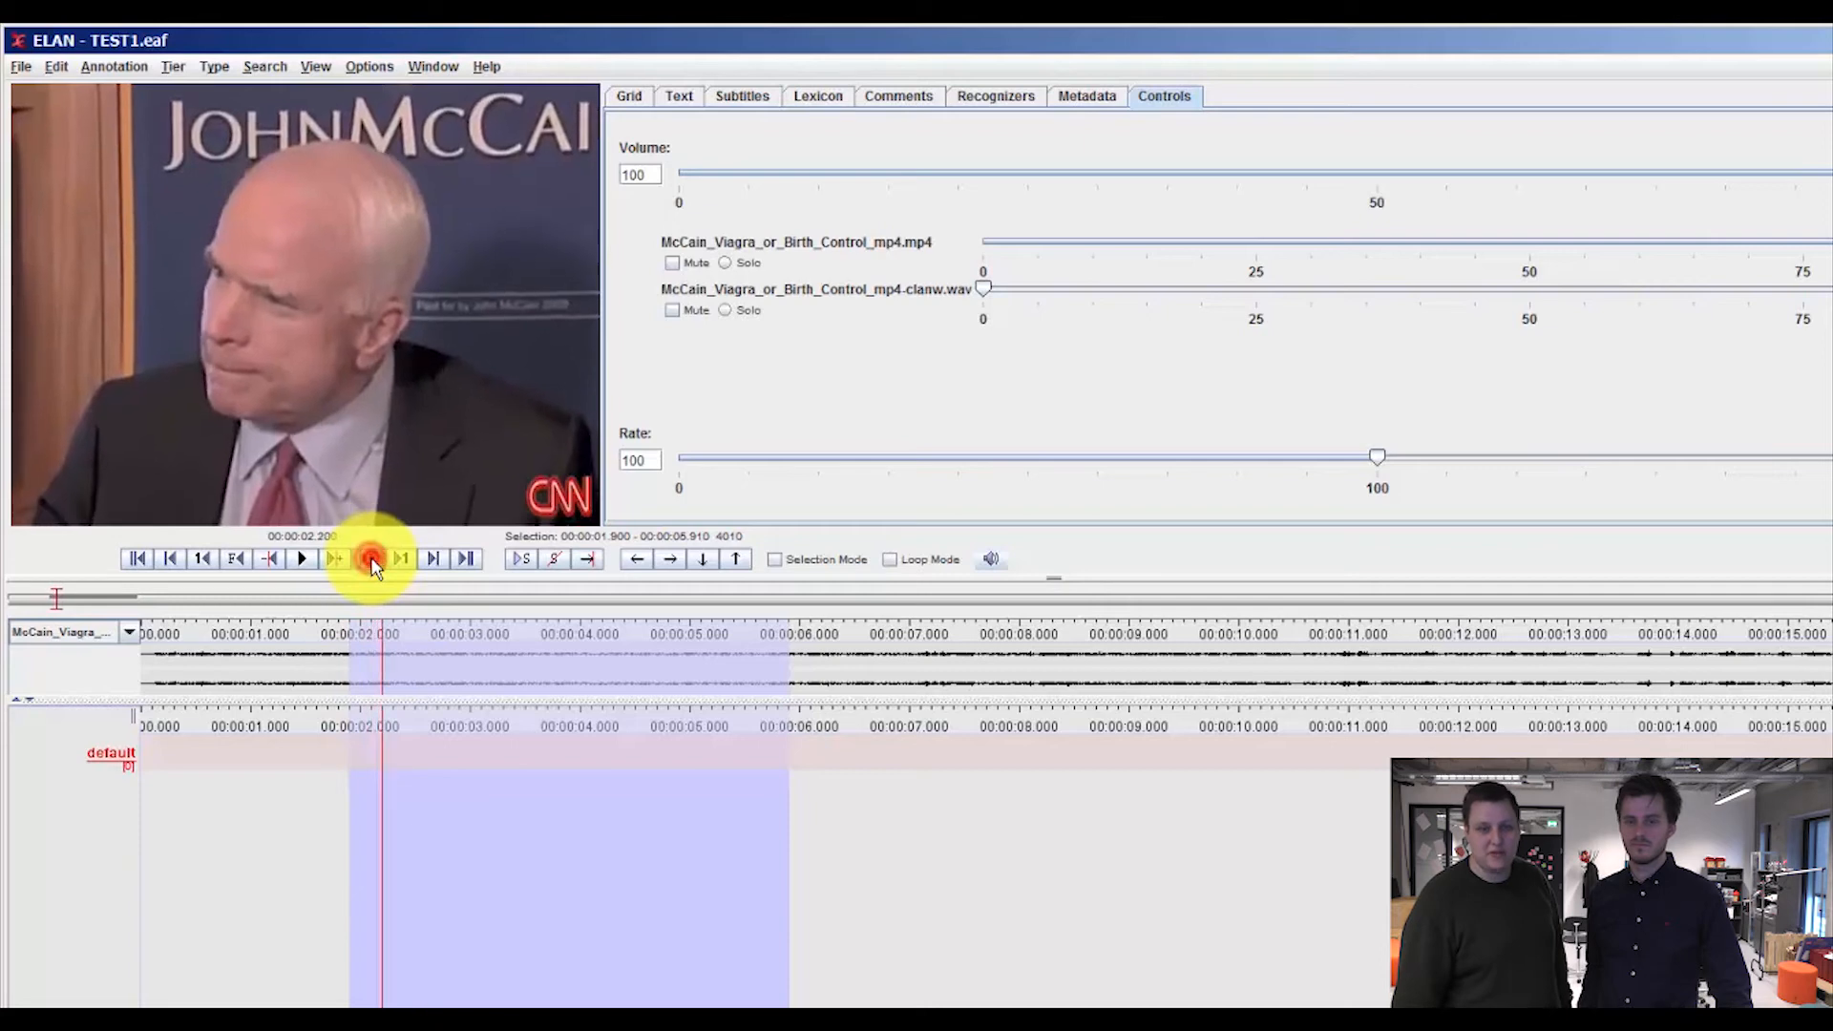
click(367, 558)
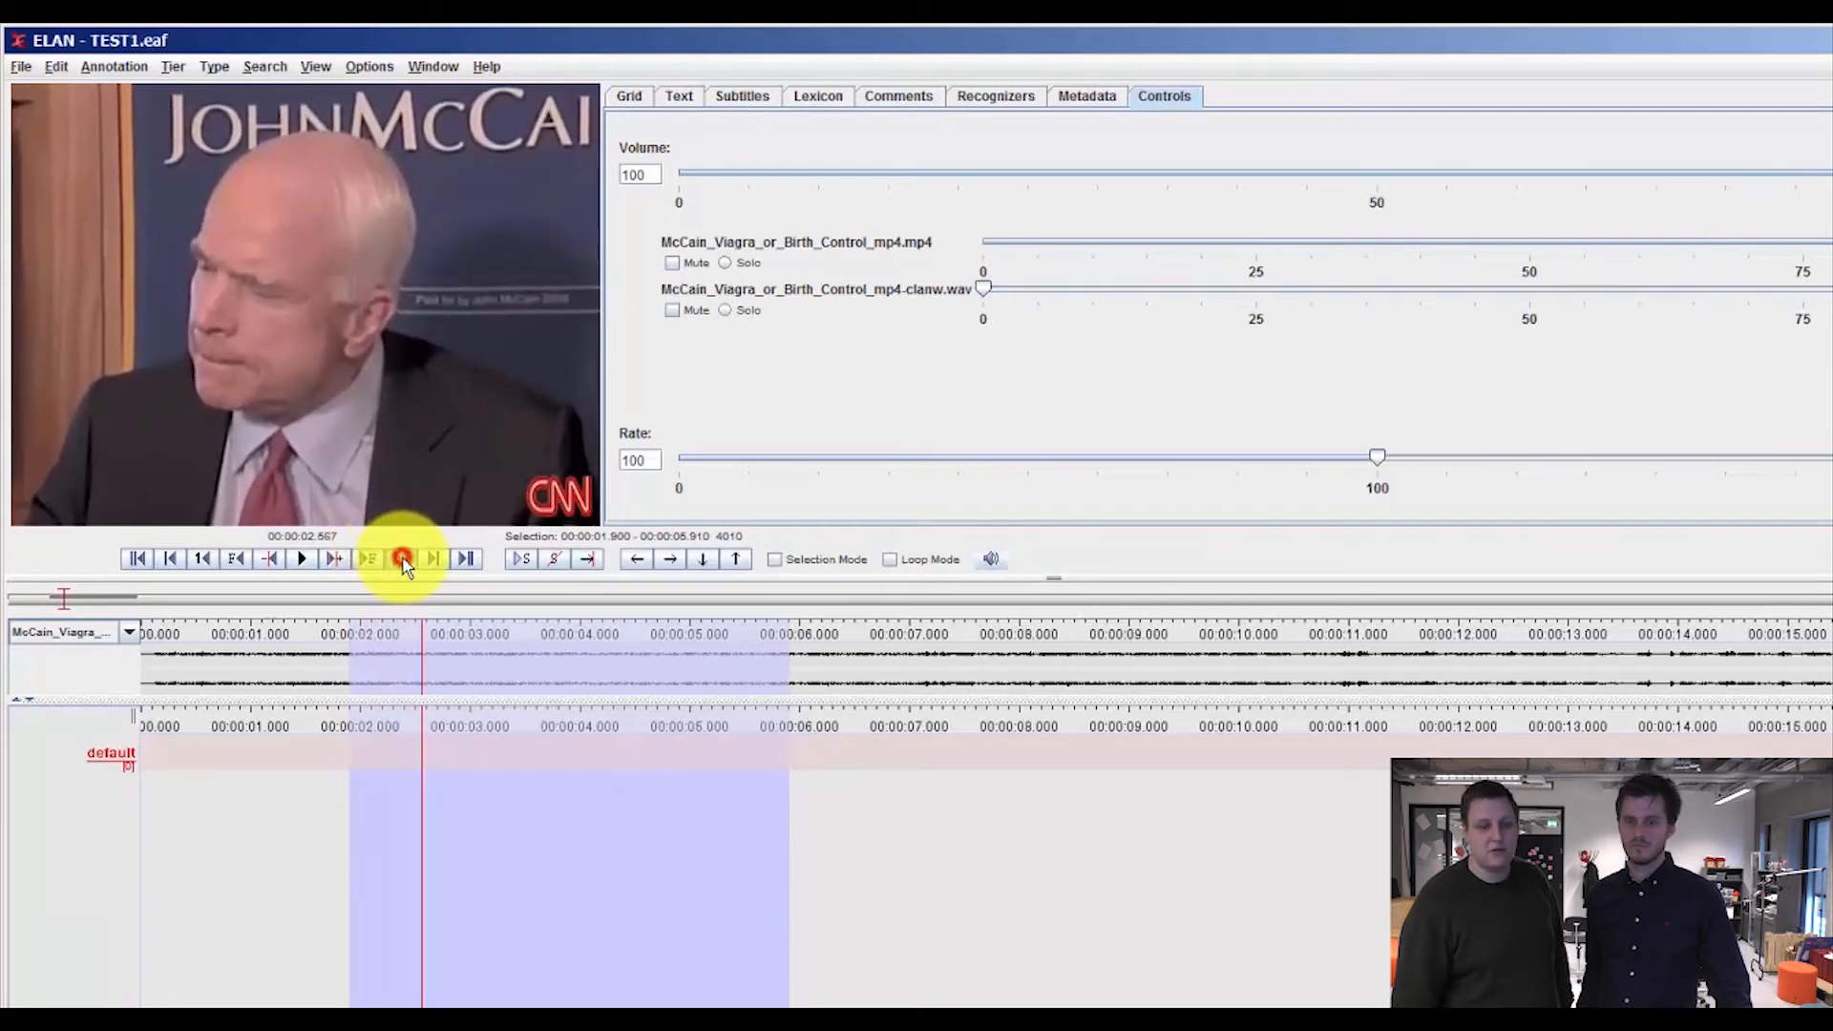
click(401, 557)
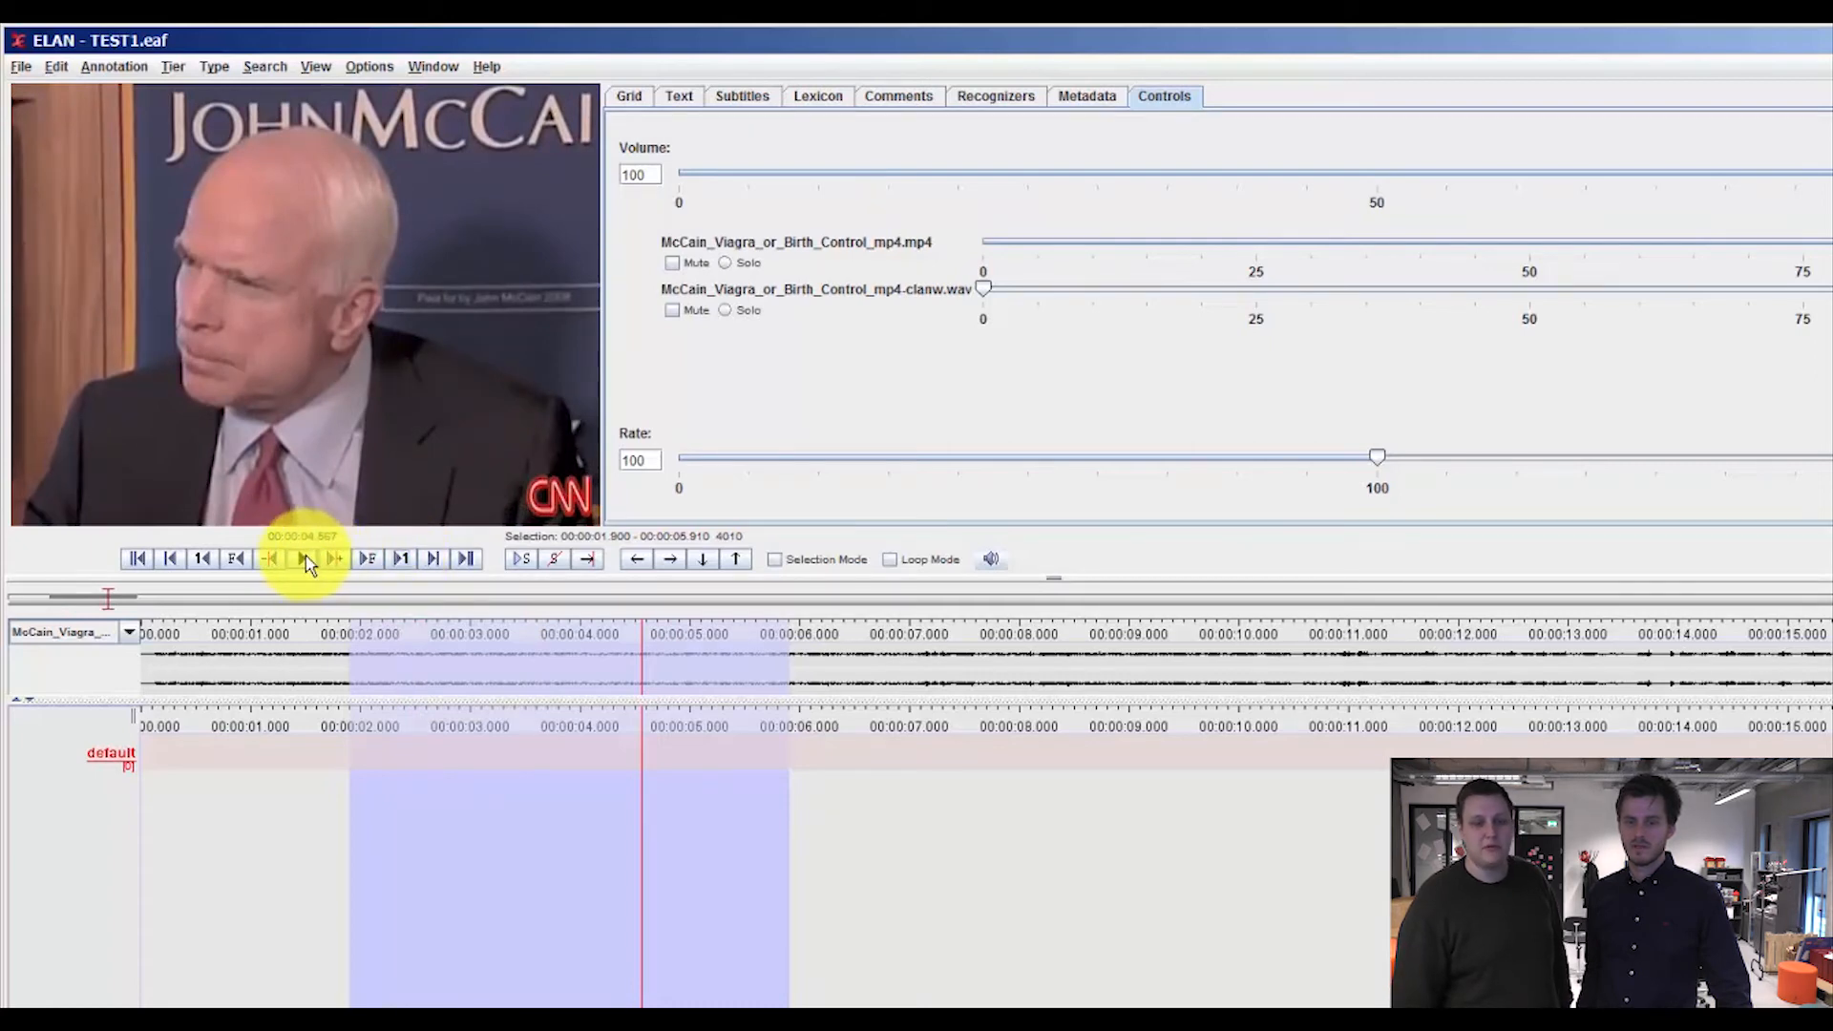
mouse_move(302, 559)
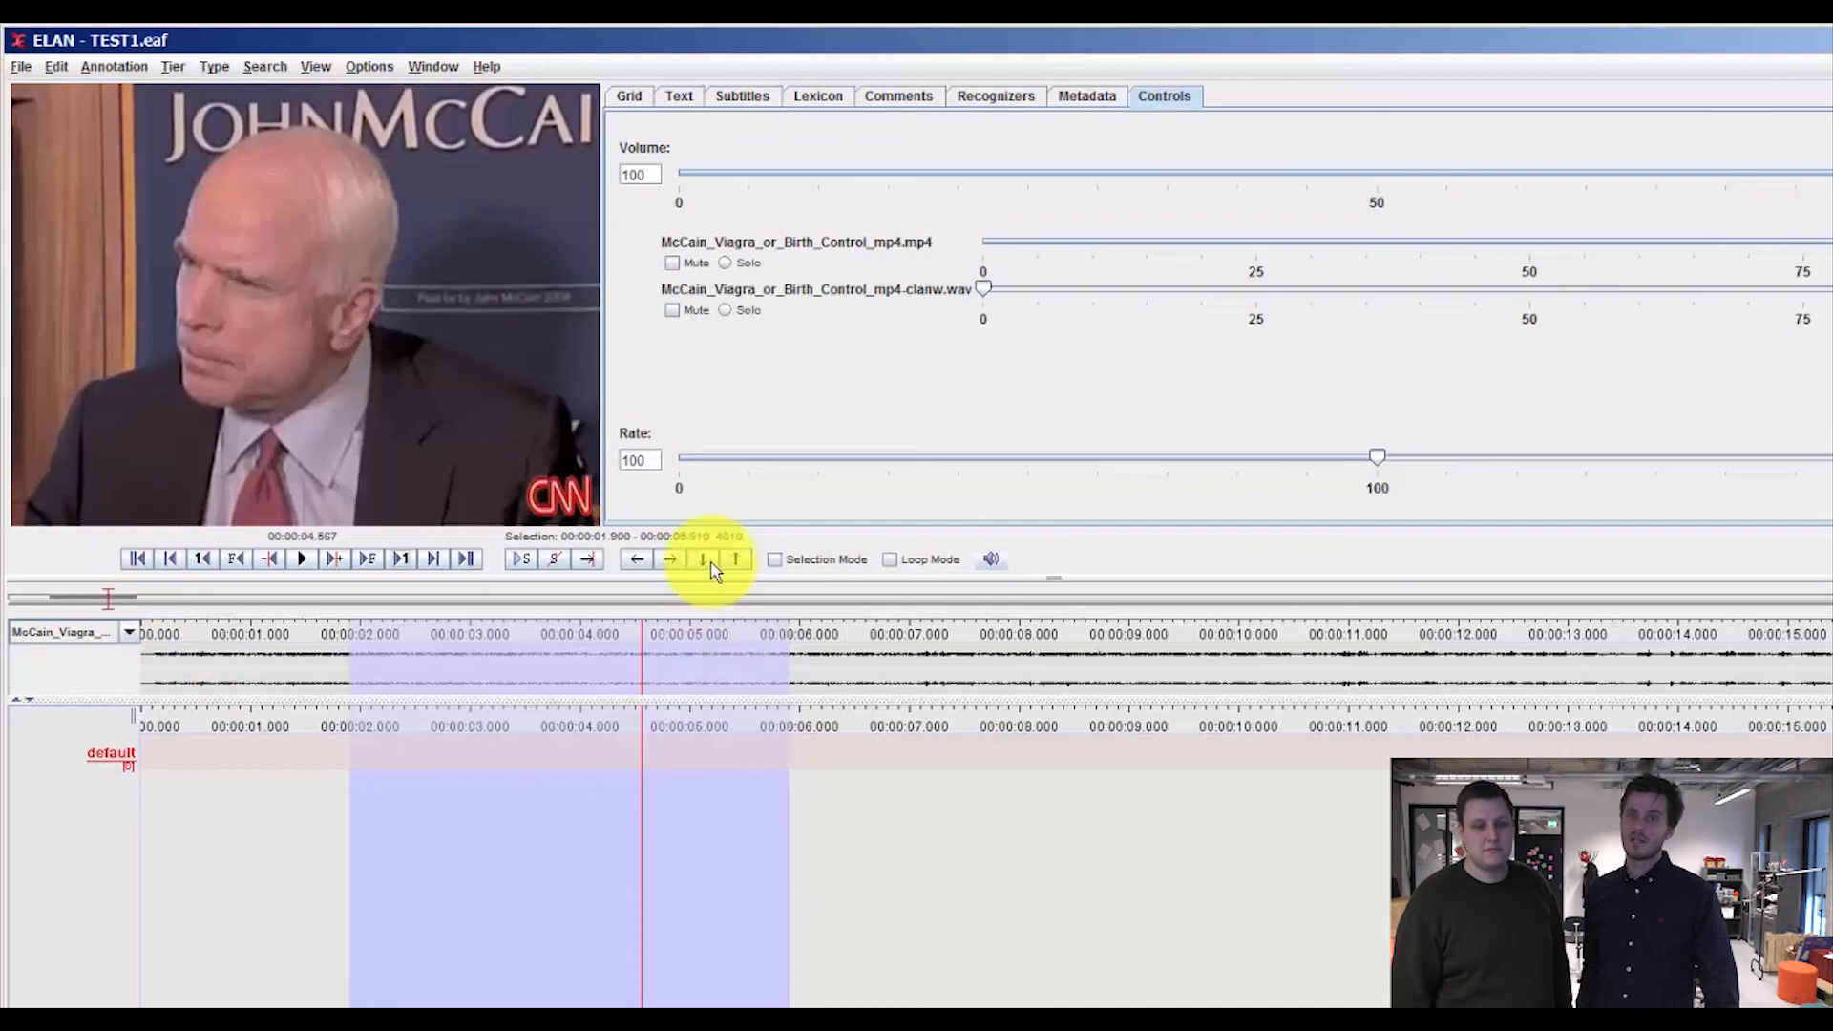
Clear the marked time selection, leaving the playhead at about 4.6 seconds
click(556, 560)
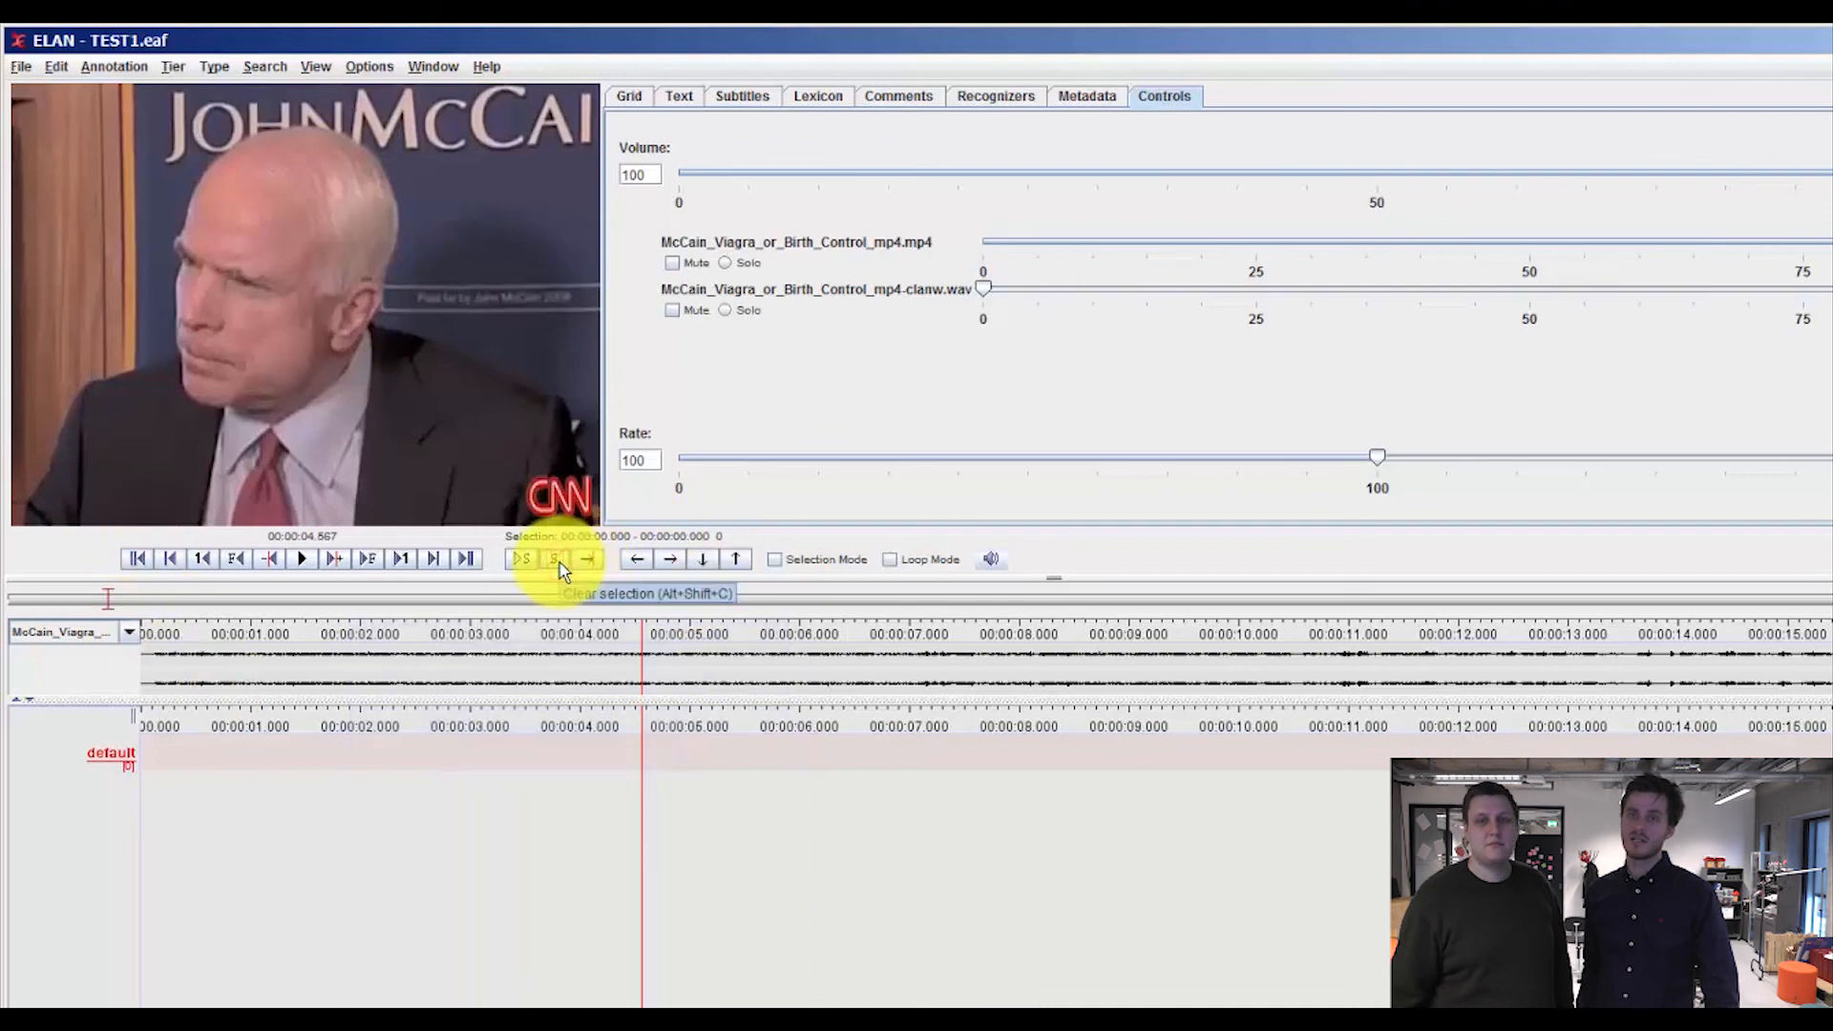